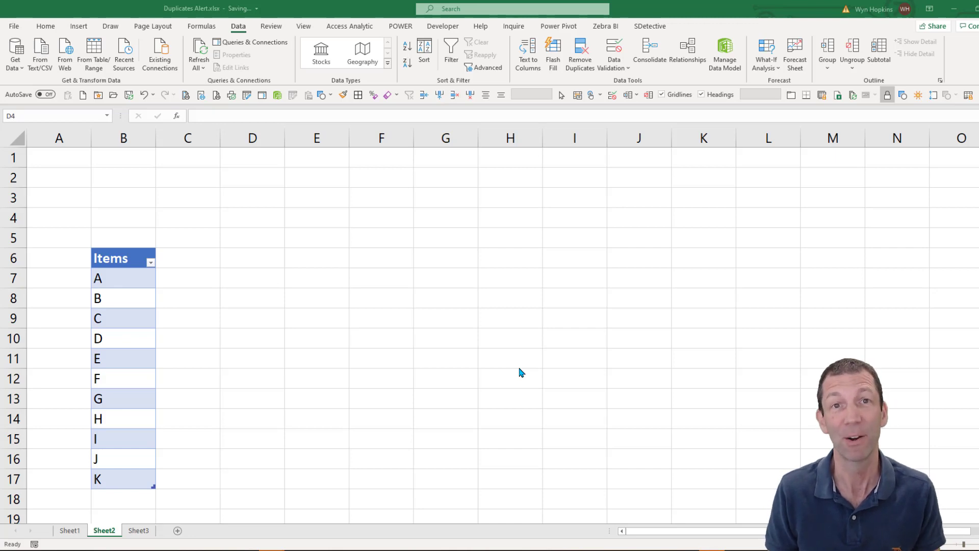
mouse_move(289, 328)
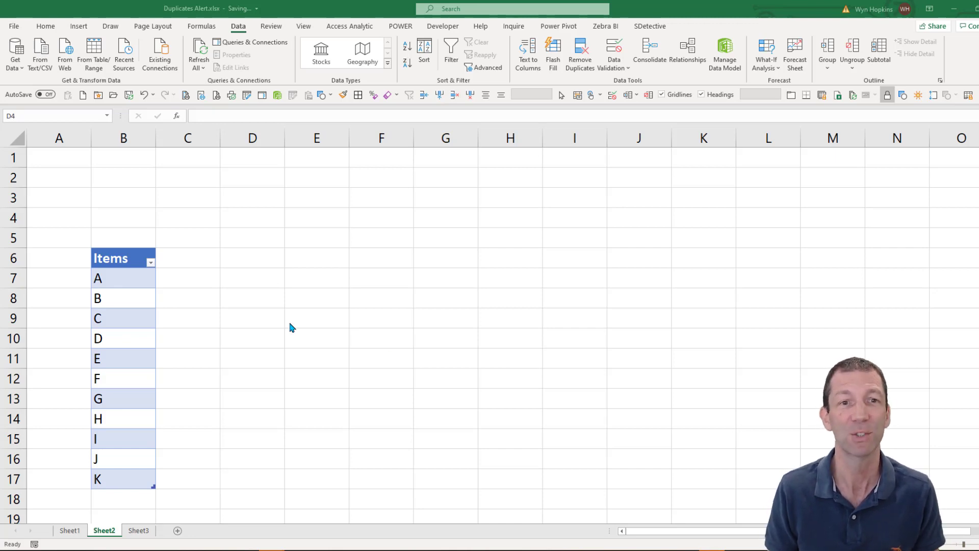
- Select the Items table's data column B7:B17, letters A through K
click(252, 217)
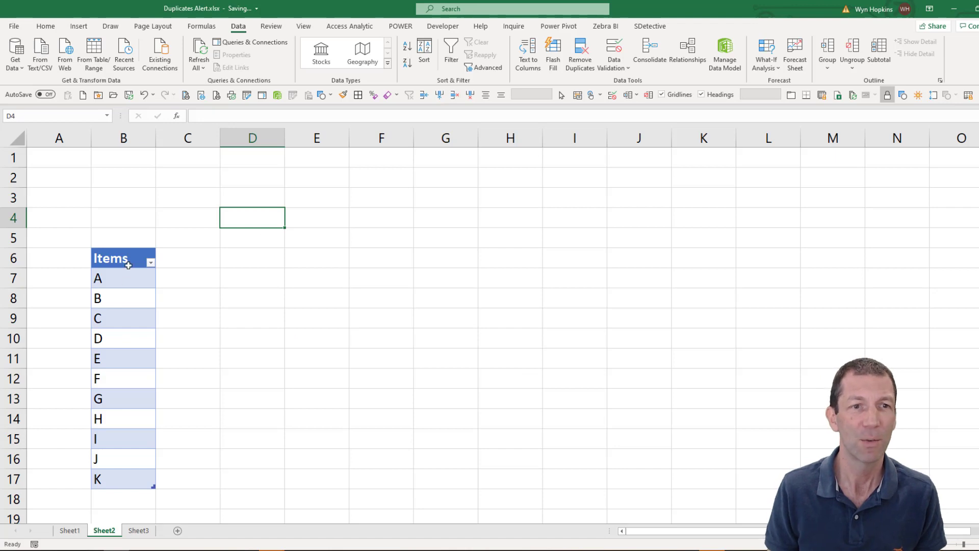
click(123, 278)
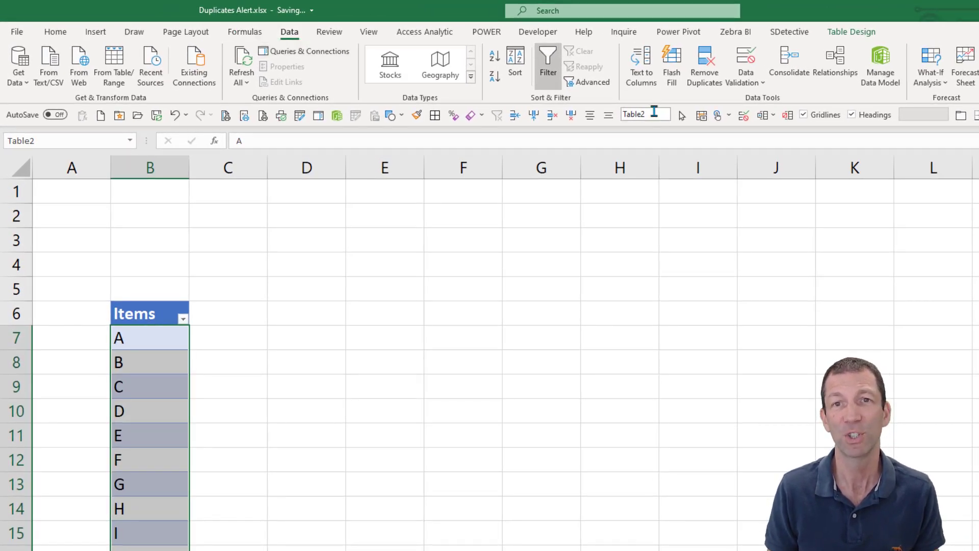
- Add a light red Duplicate Values highlight to Items, then change B10 to C
click(55, 32)
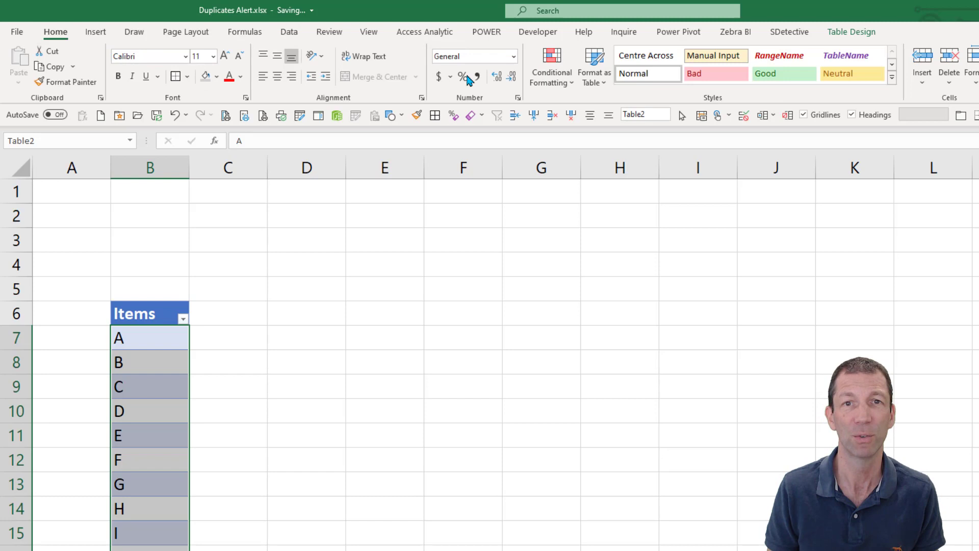
click(550, 66)
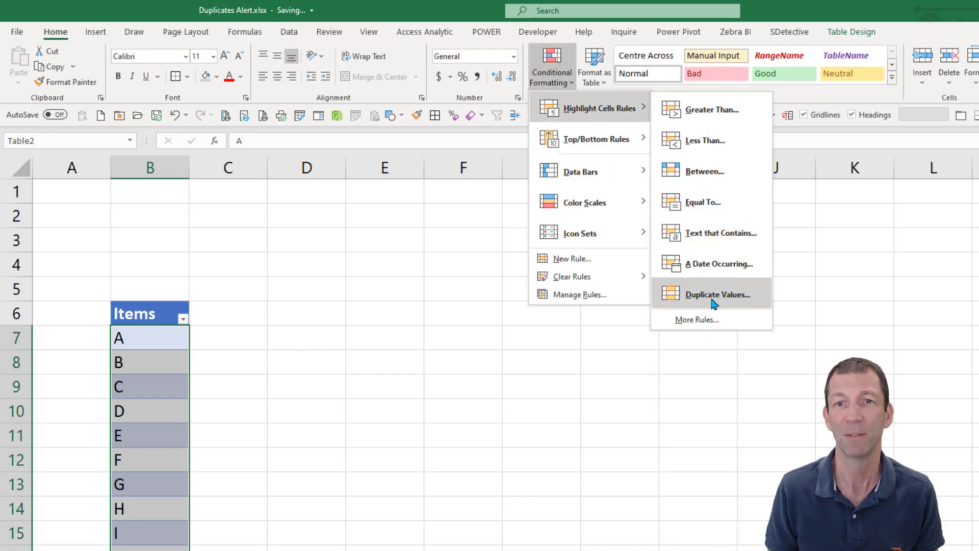
click(715, 294)
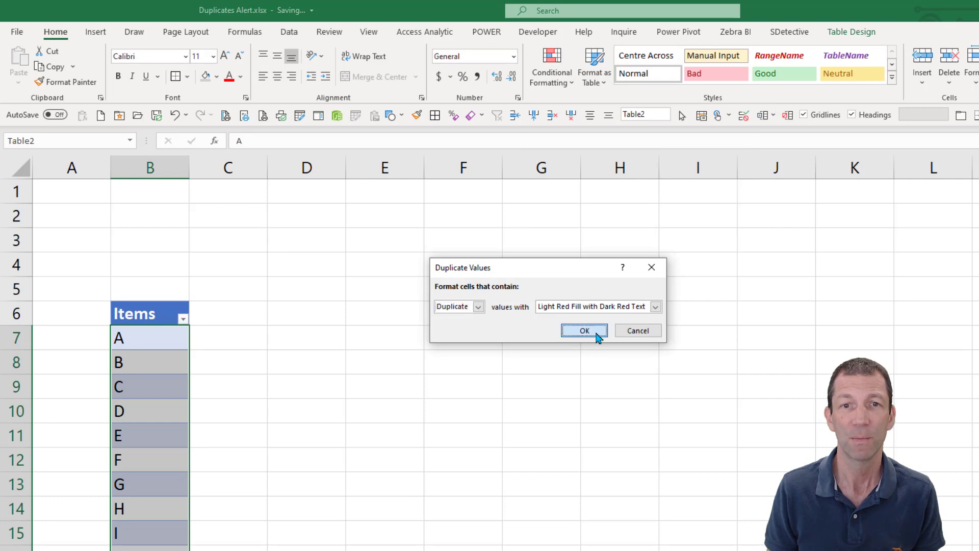
click(583, 330)
text(C)
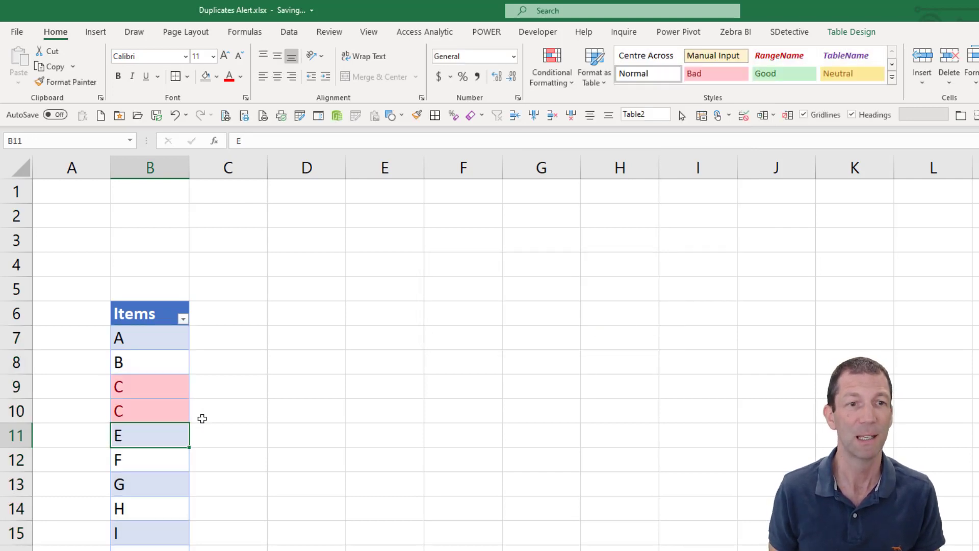
click(150, 411)
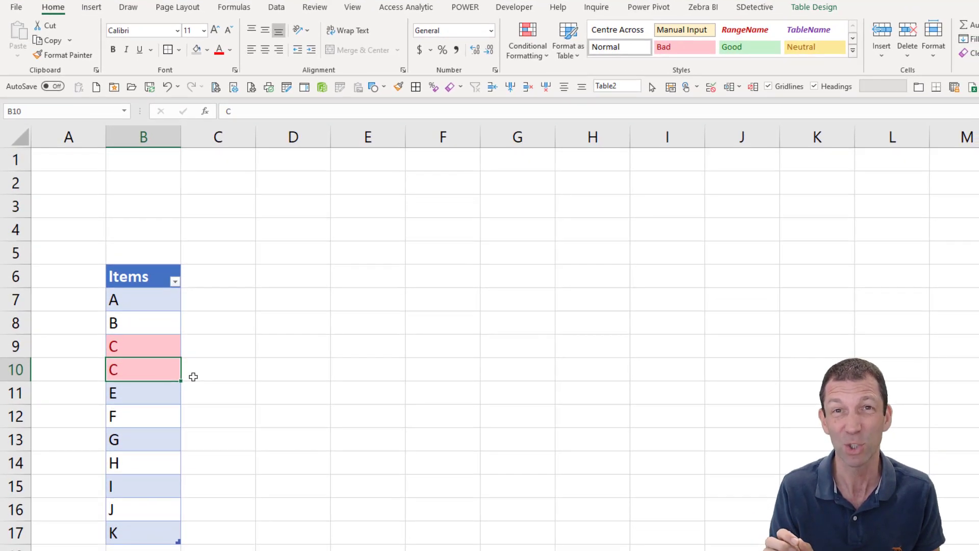
mouse_move(222, 261)
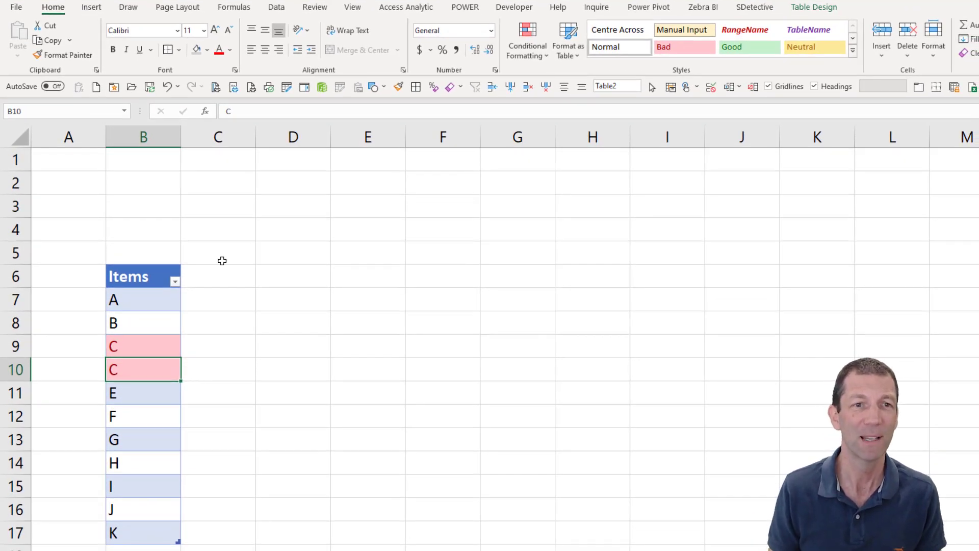
- Enter =COUNTIF(Table2[Items],Table2[Items]) in D4 and change B14 from H to G
click(293, 229)
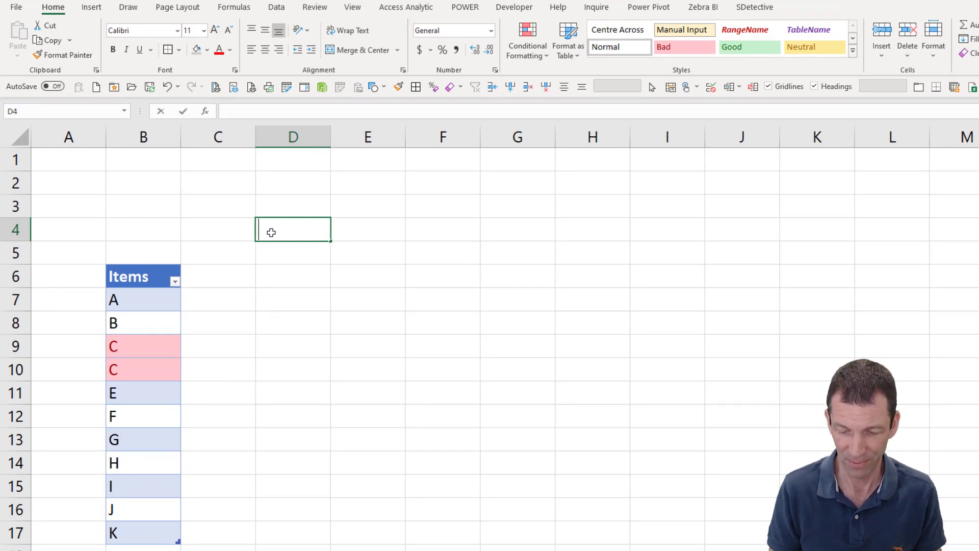
text(=Counti)
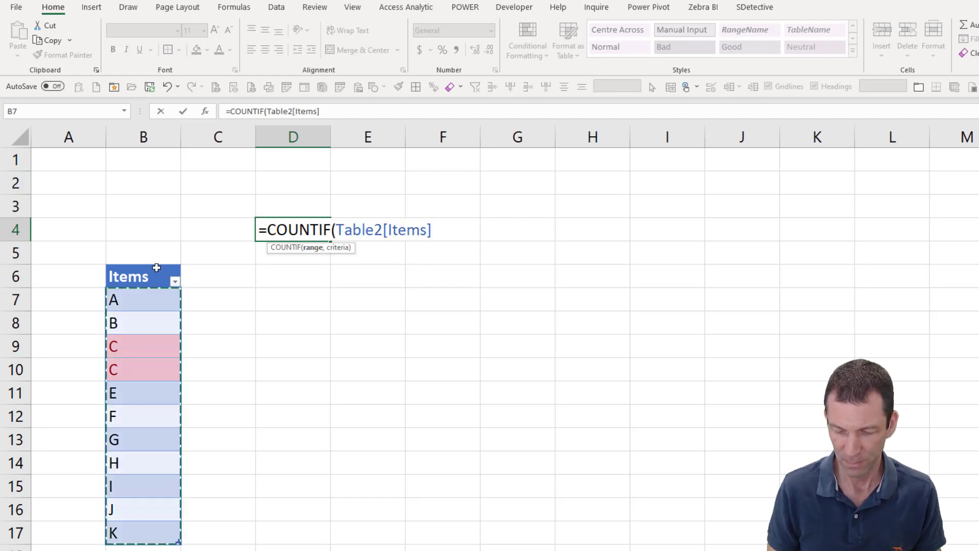
text(, Table2[Items]))
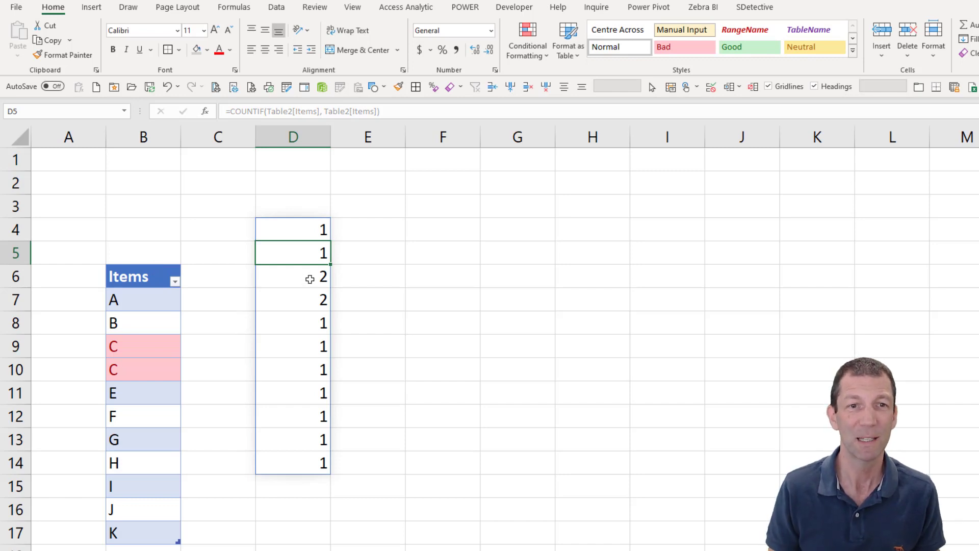
click(143, 369)
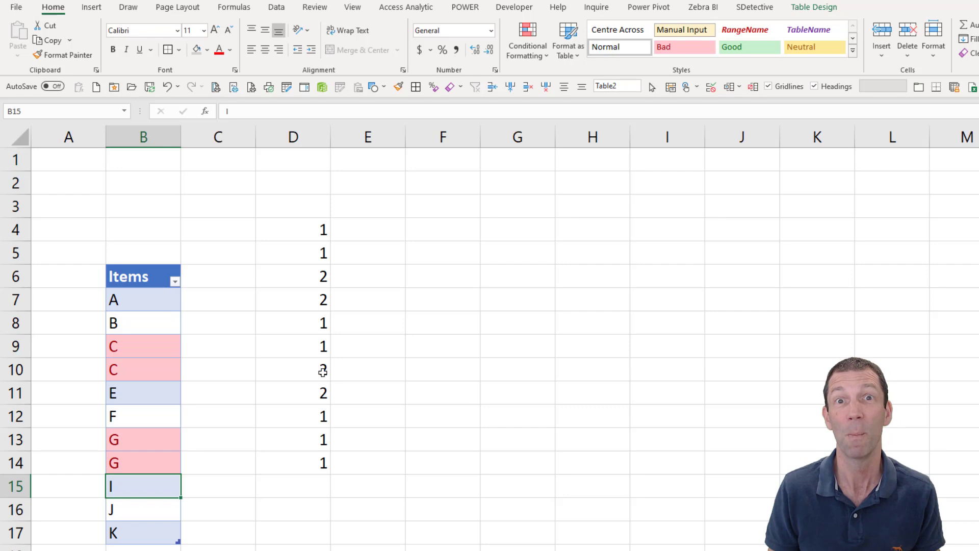
click(293, 229)
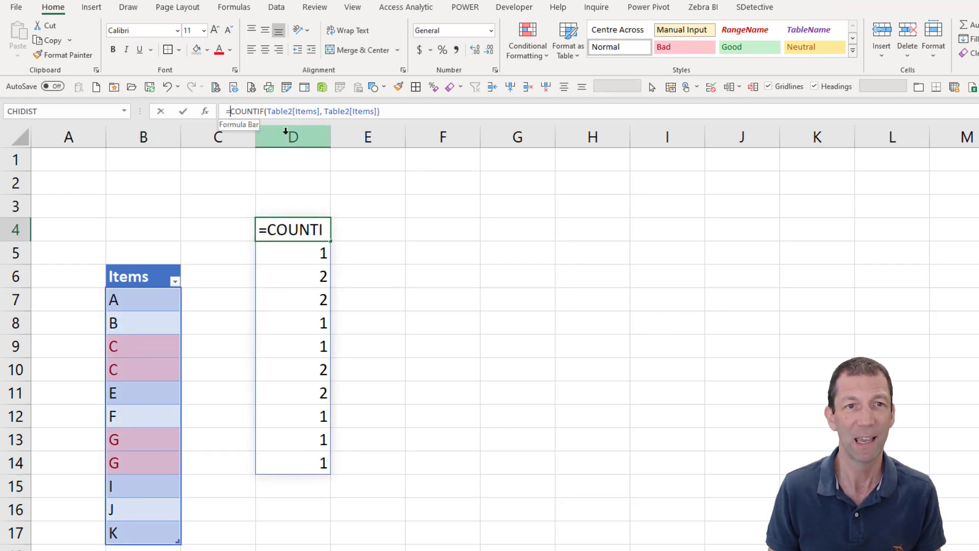
- Change D4 to =MAX(COUNTIF(Table2[Items],Table2[Items]))=1, which returns FALSE
text(MA)
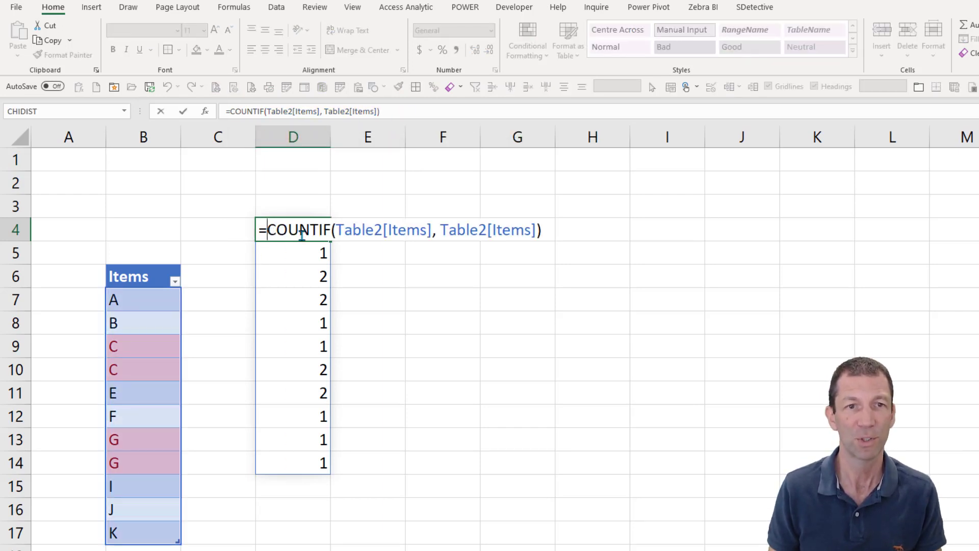
text(MAX()
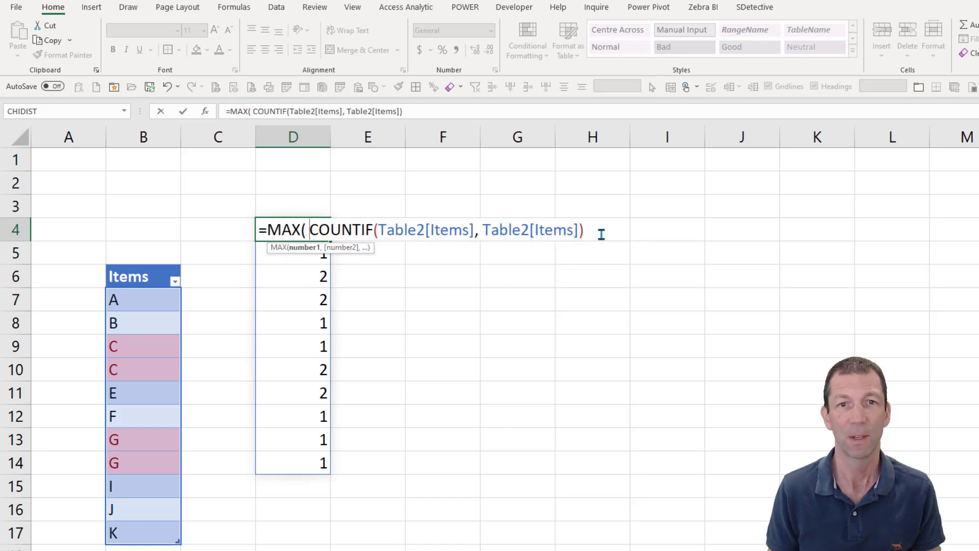
text())
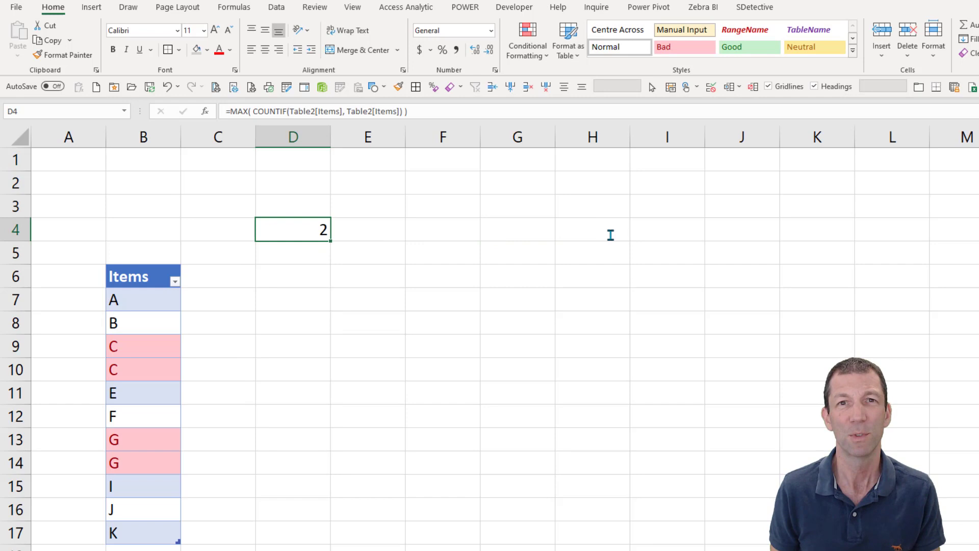
mouse_move(294, 242)
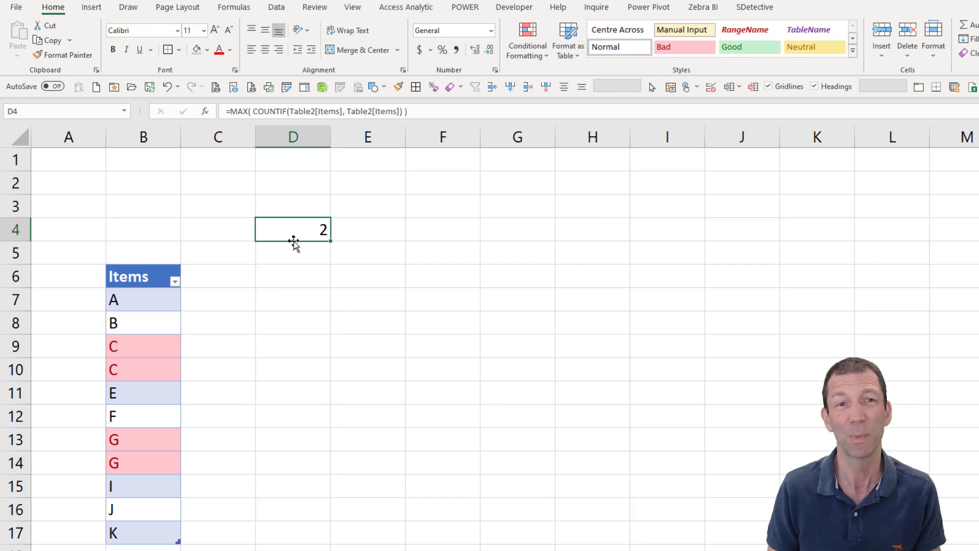
double_click(292, 229)
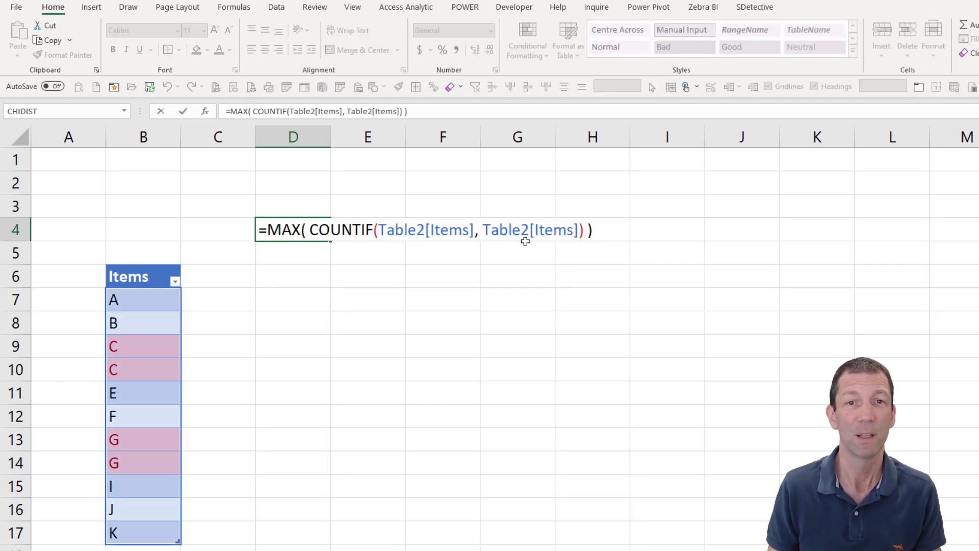
text(=1)
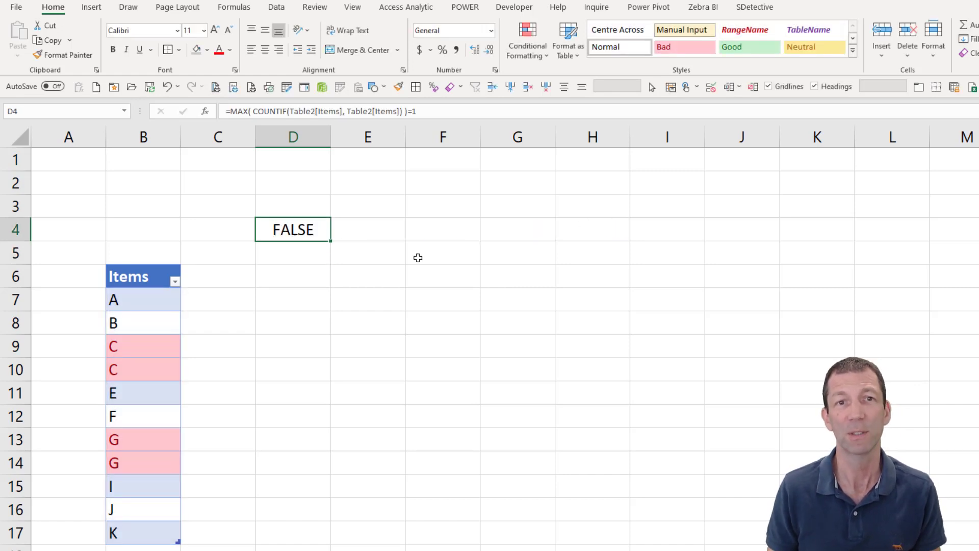
mouse_move(372, 236)
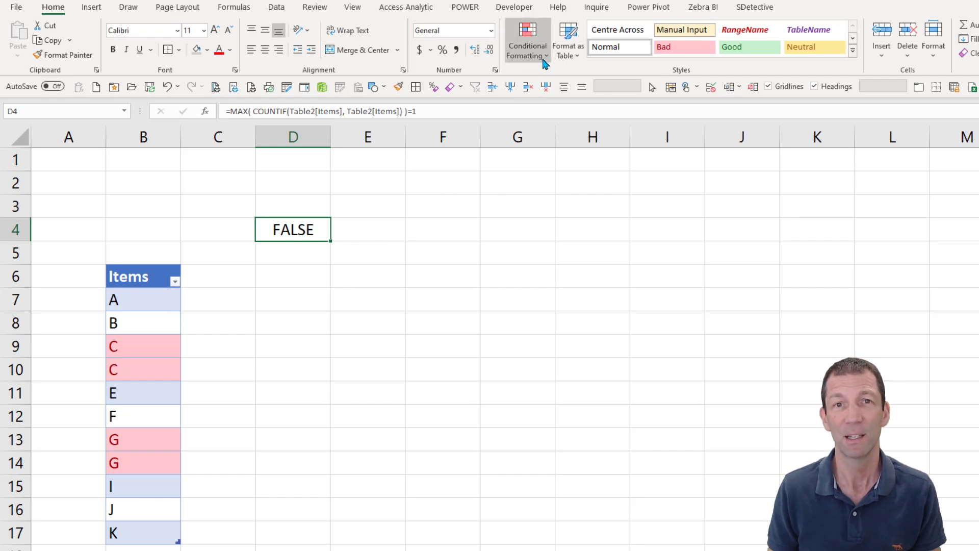
- Add a red Equal To FALSE rule to D4, fix the duplicates, and style TRUE green
click(527, 40)
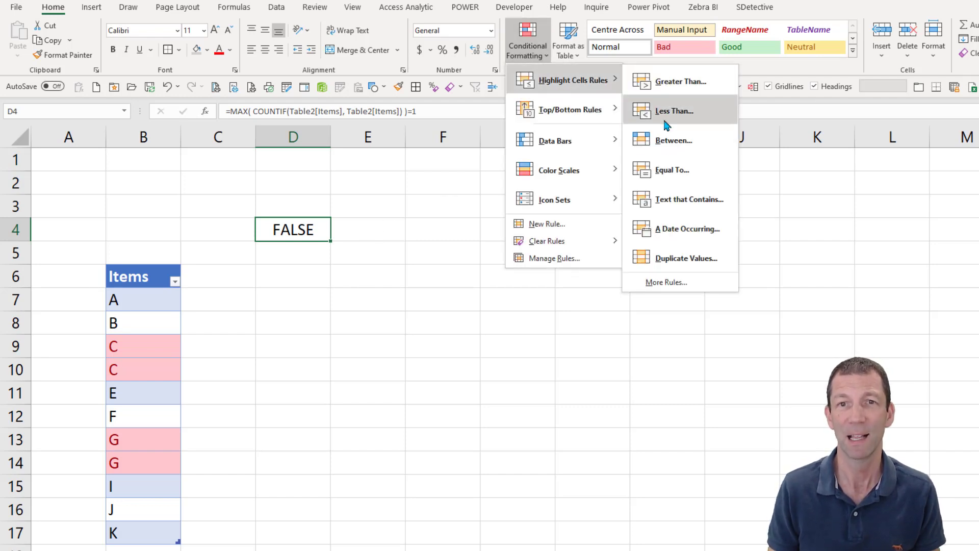
click(671, 169)
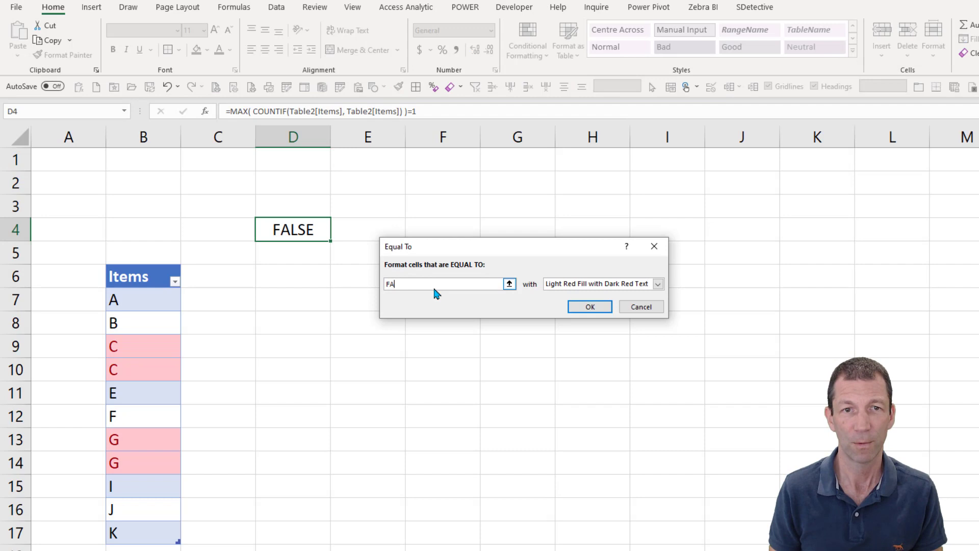
click(588, 306)
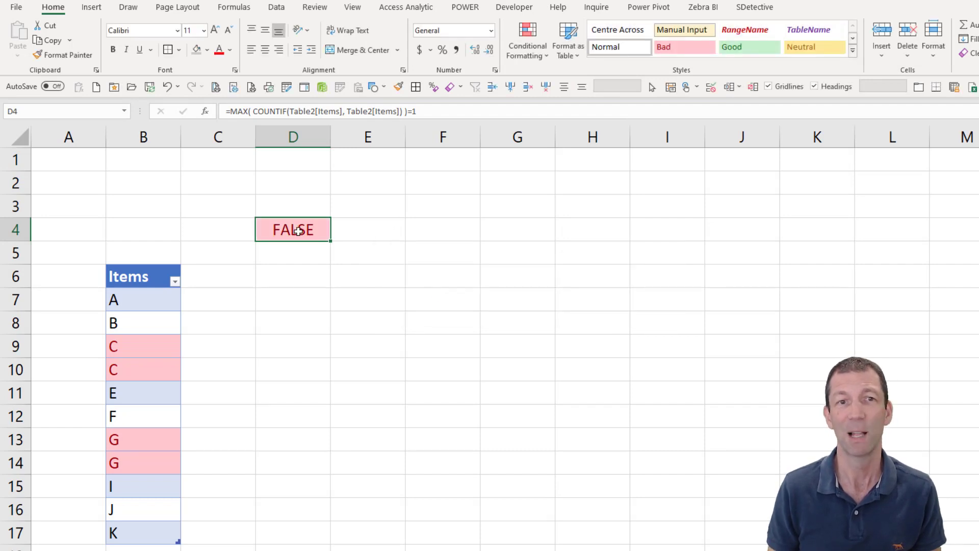
click(144, 369)
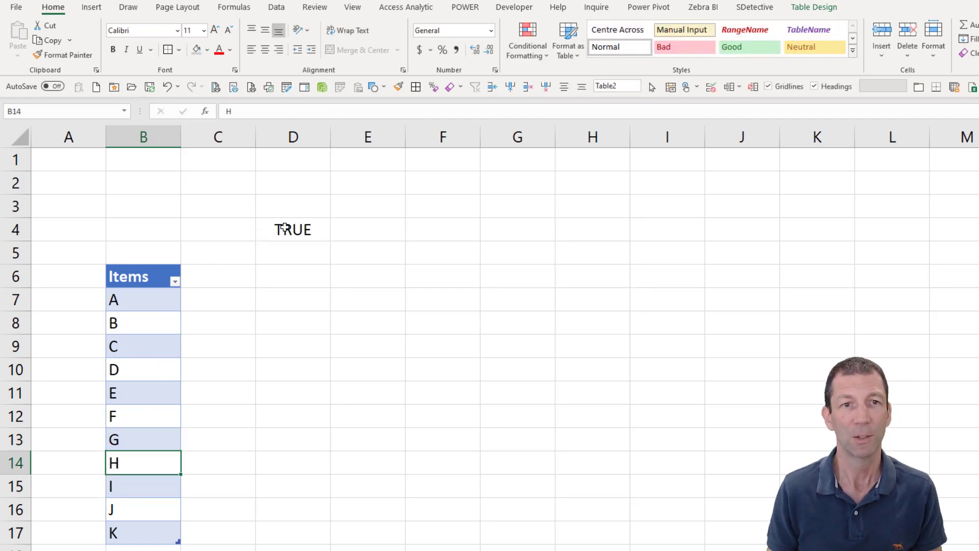
click(292, 229)
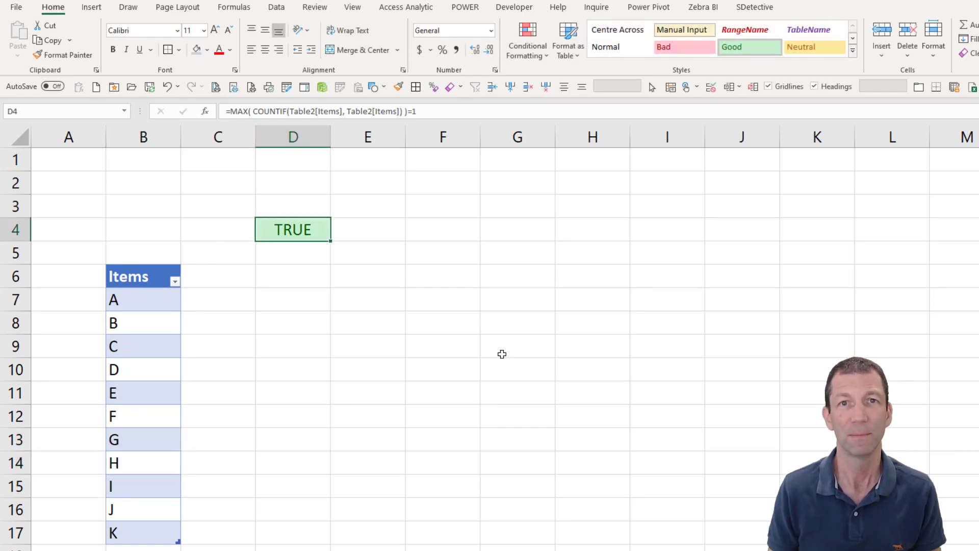
mouse_move(168, 350)
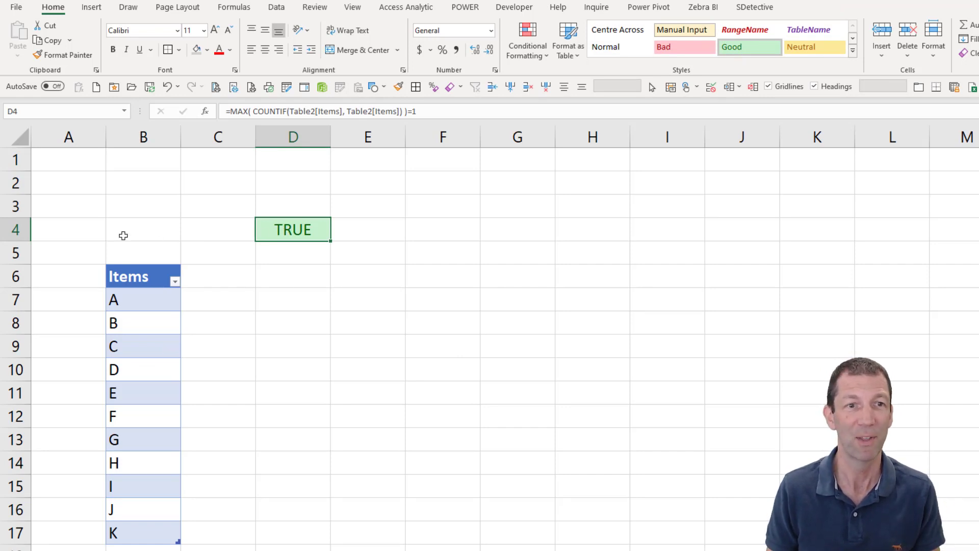
mouse_move(318, 261)
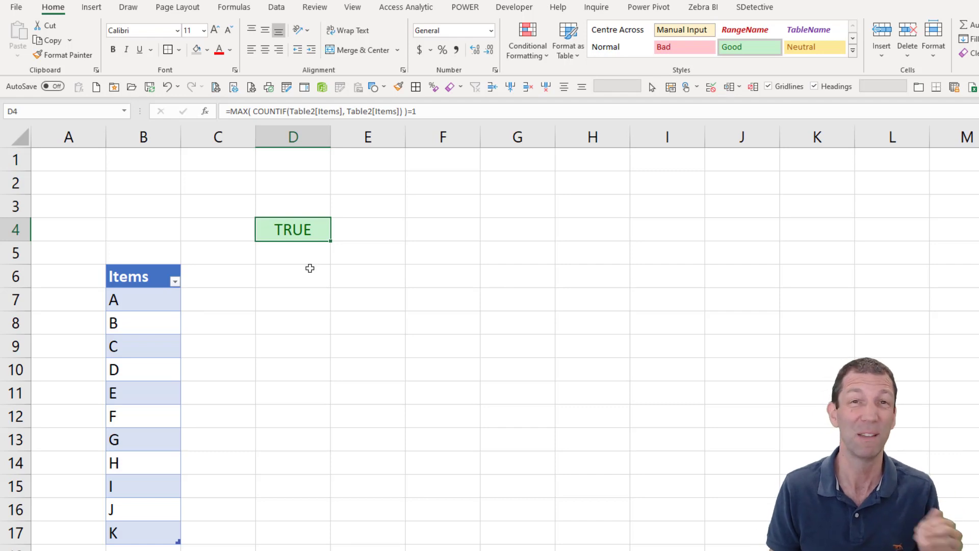
mouse_move(214, 317)
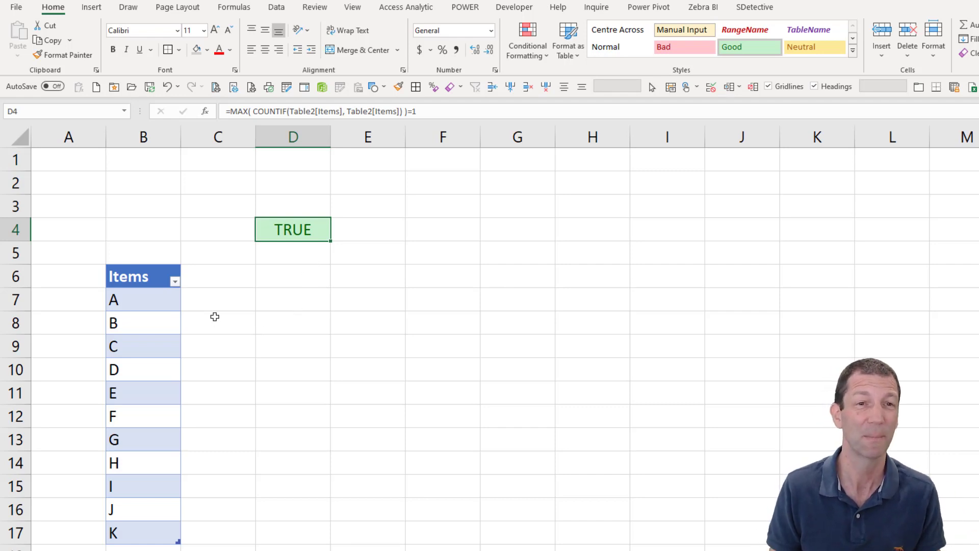
mouse_move(164, 188)
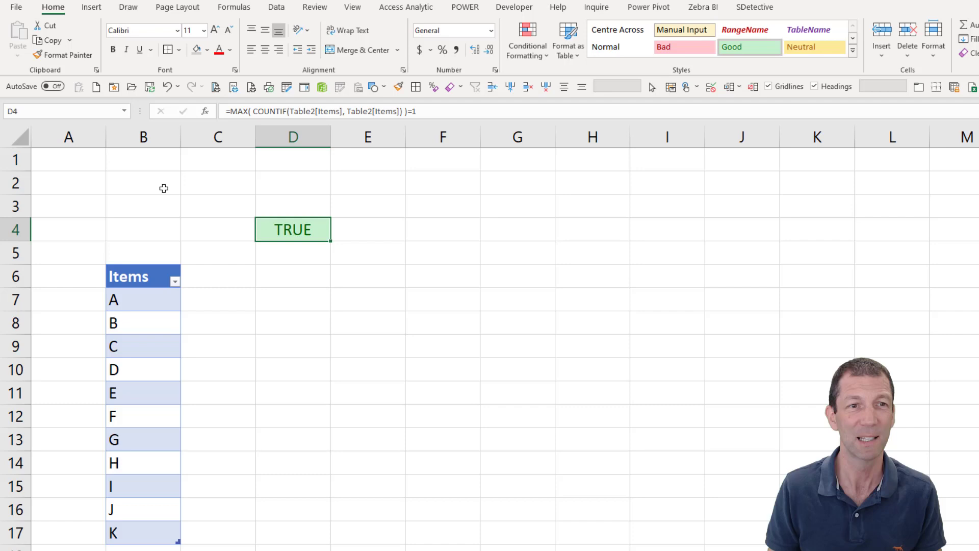
- Enter =COUNTIF(Table2[Items],Table2[Items]) in B2, then move it to C2 so counts spill
text(=coun)
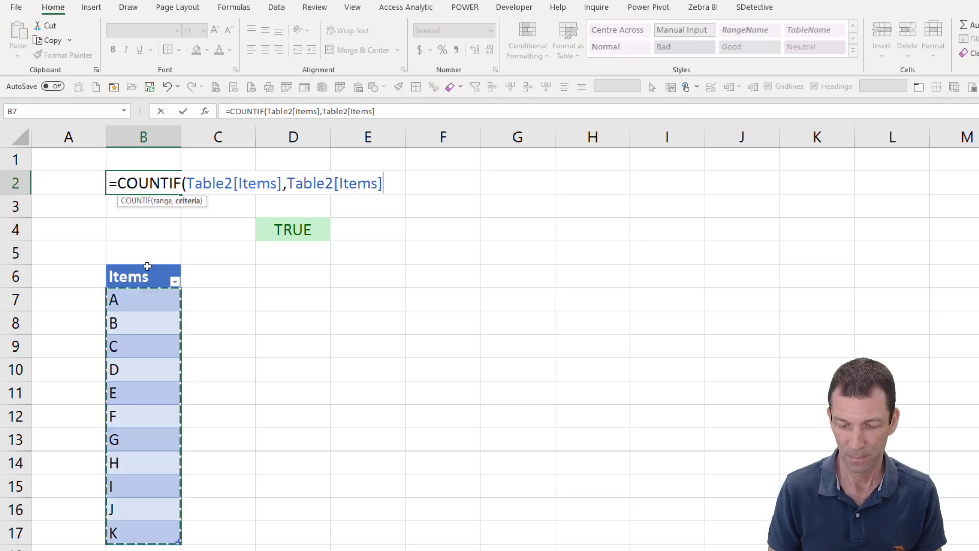
key(Return)
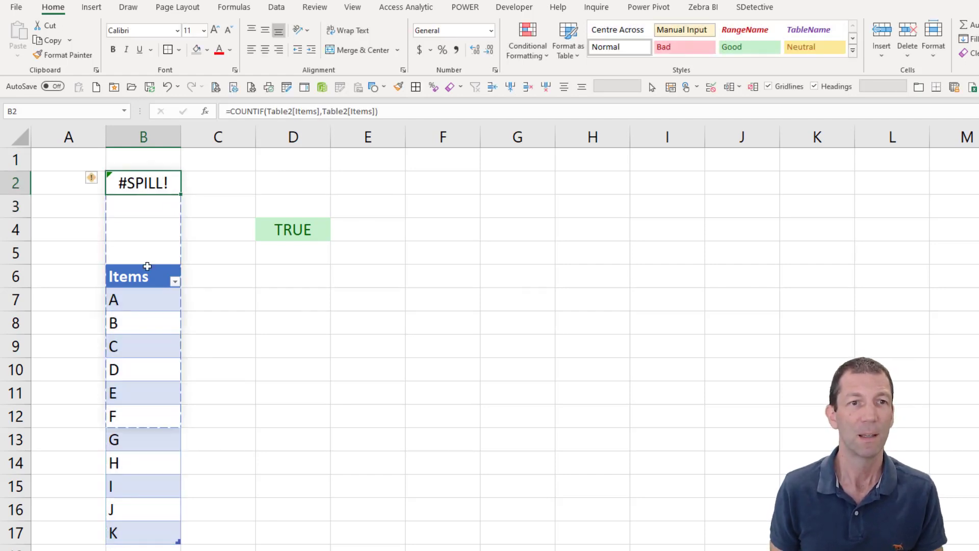
mouse_move(202, 263)
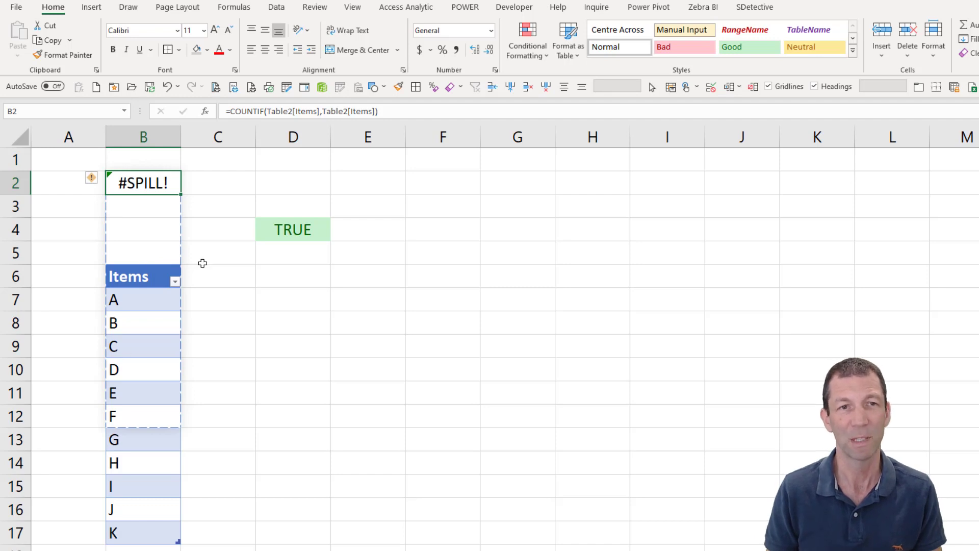
mouse_move(234, 111)
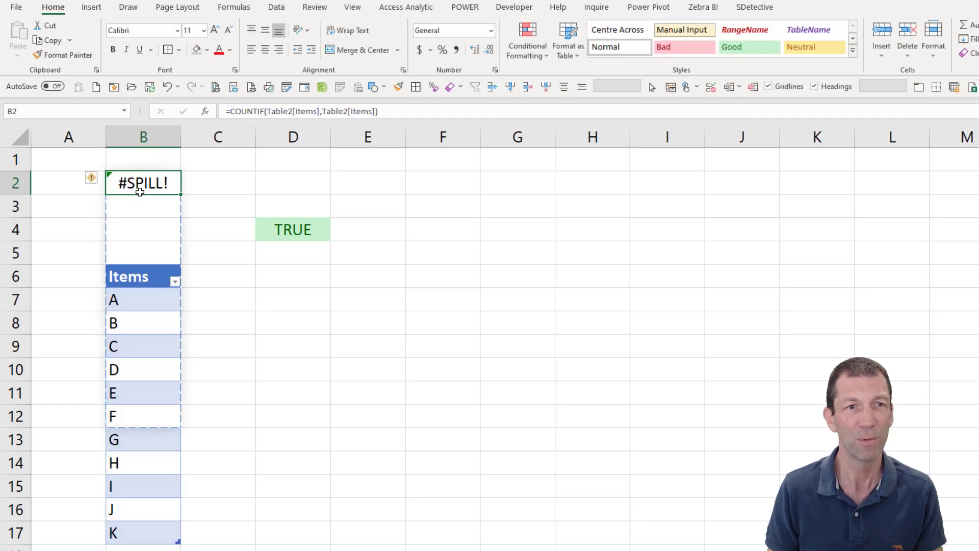
click(367, 183)
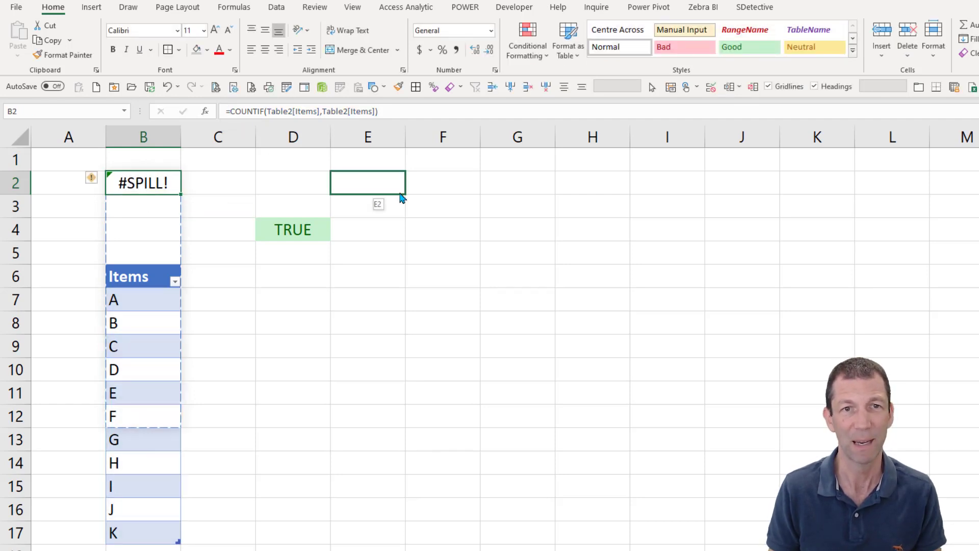
click(217, 183)
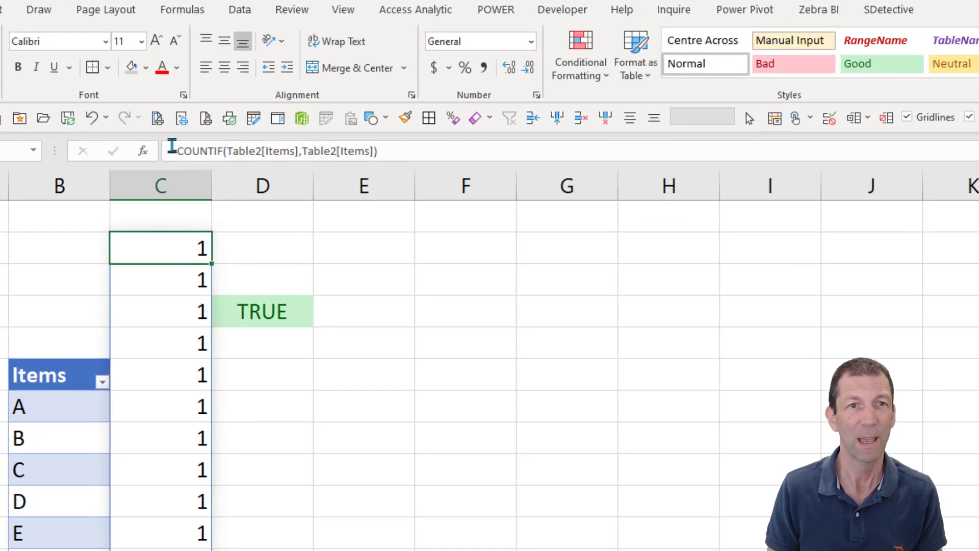
- Turn C2 into =FILTER(Table2[Items],COUNTIF(...)<>1,"OK") to list repeated items
double_click(160, 248)
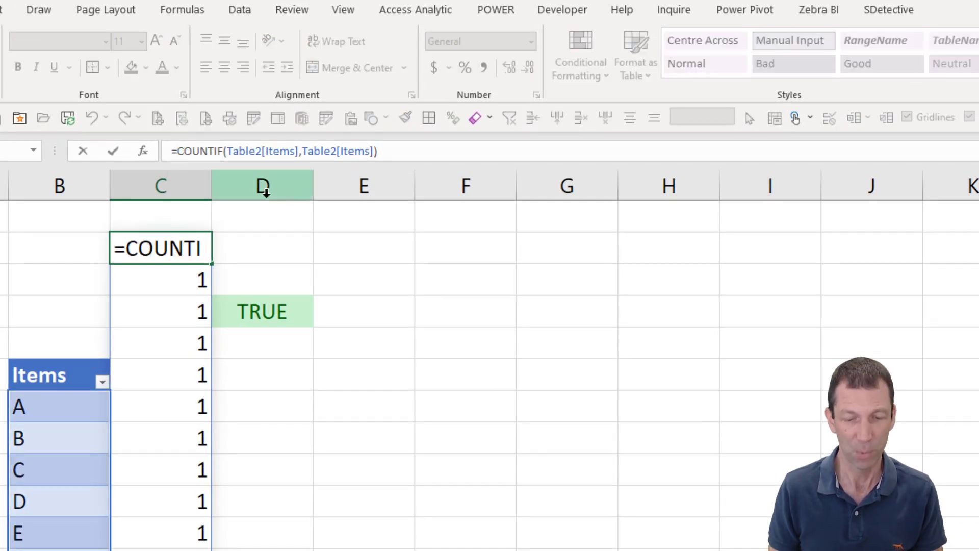
text(=FILTER( Table2[Items],)
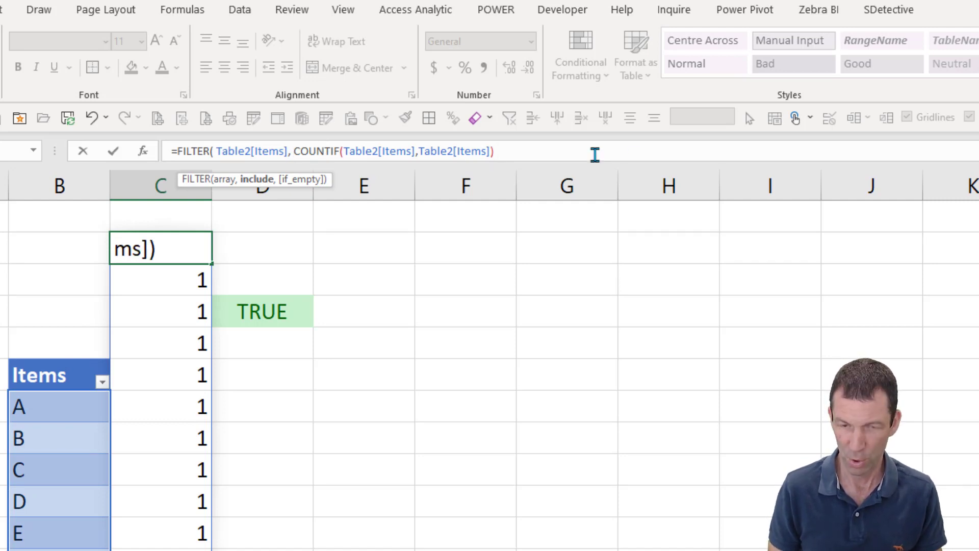
text(<> 1)
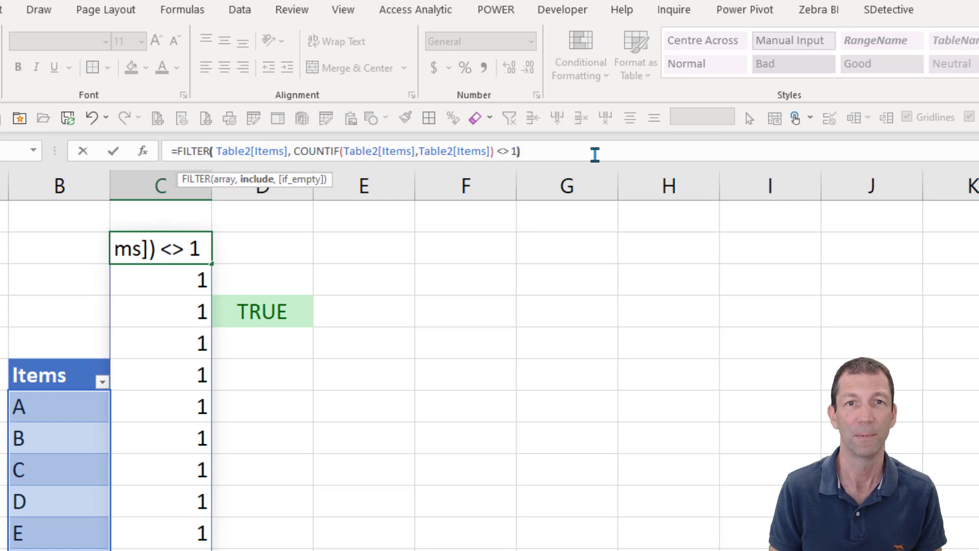
text())
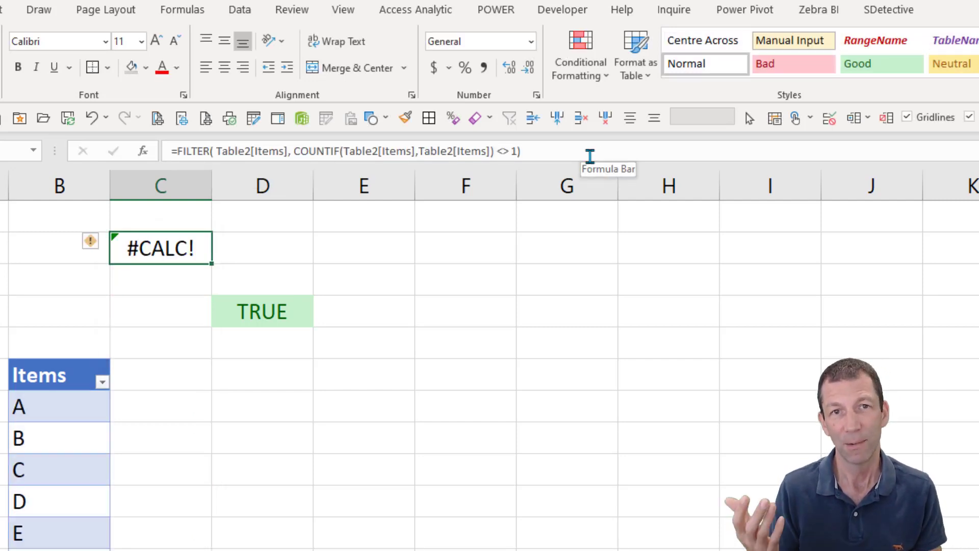
double_click(160, 247)
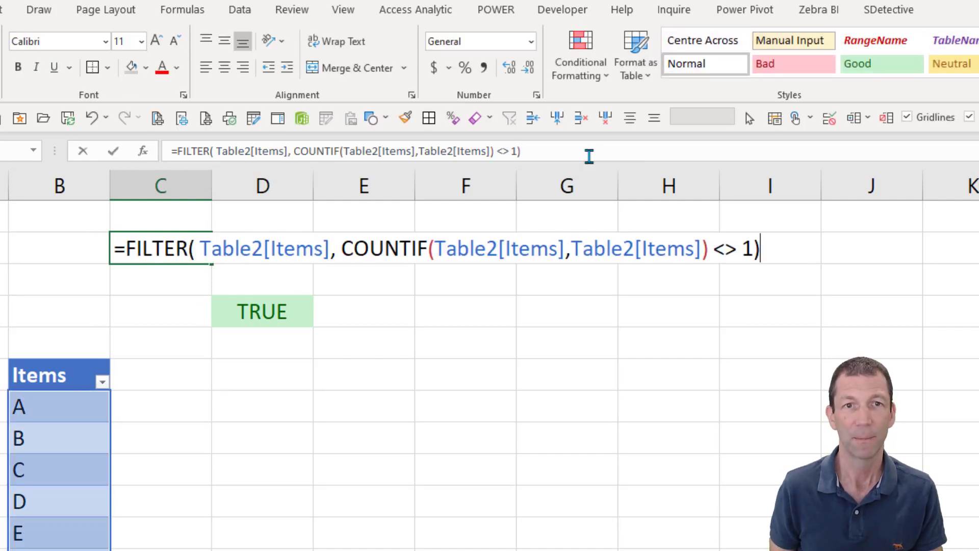
text(,)
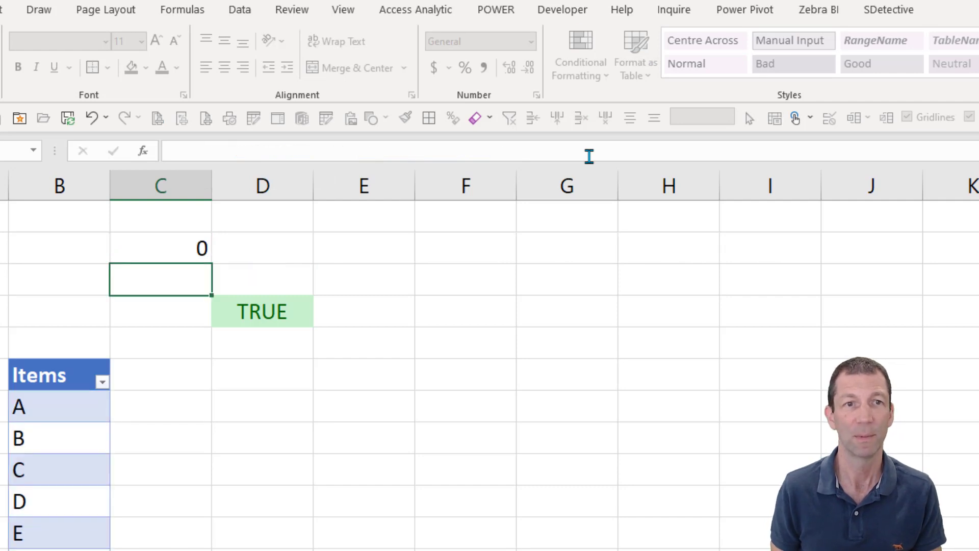
click(160, 248)
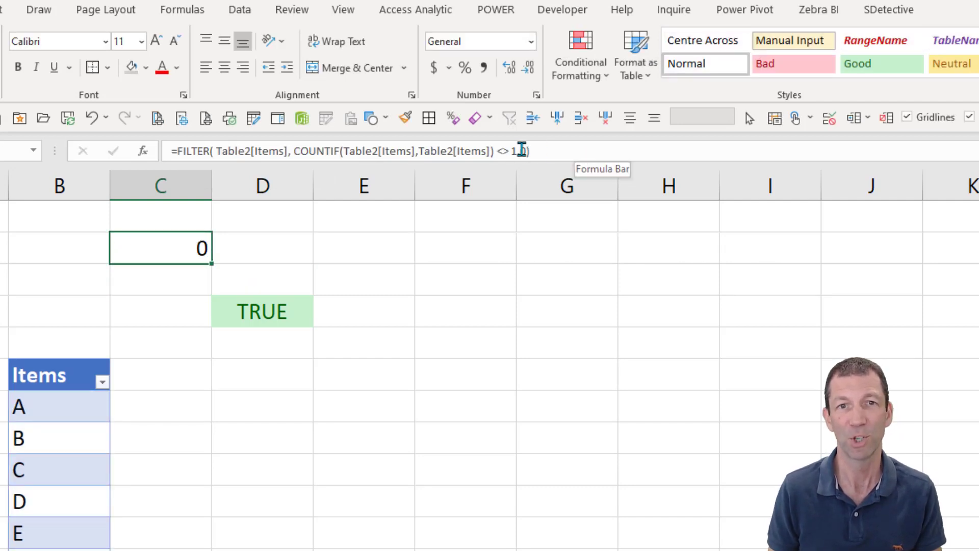
text(,0)
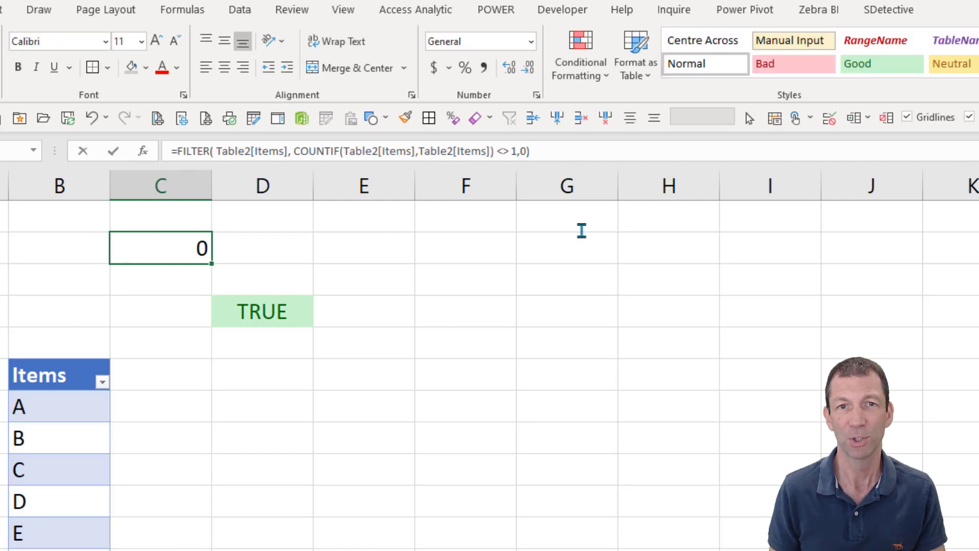
double_click(159, 248)
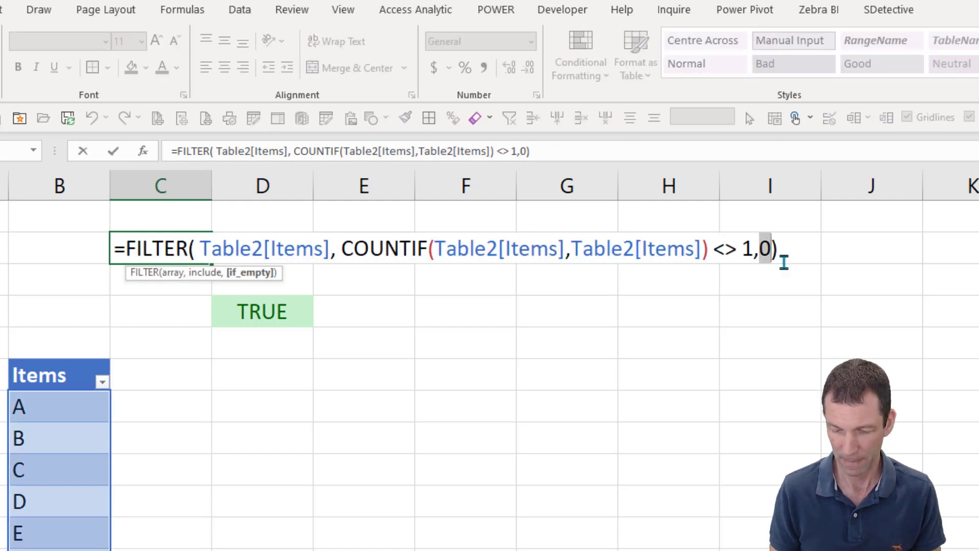
text("OK")
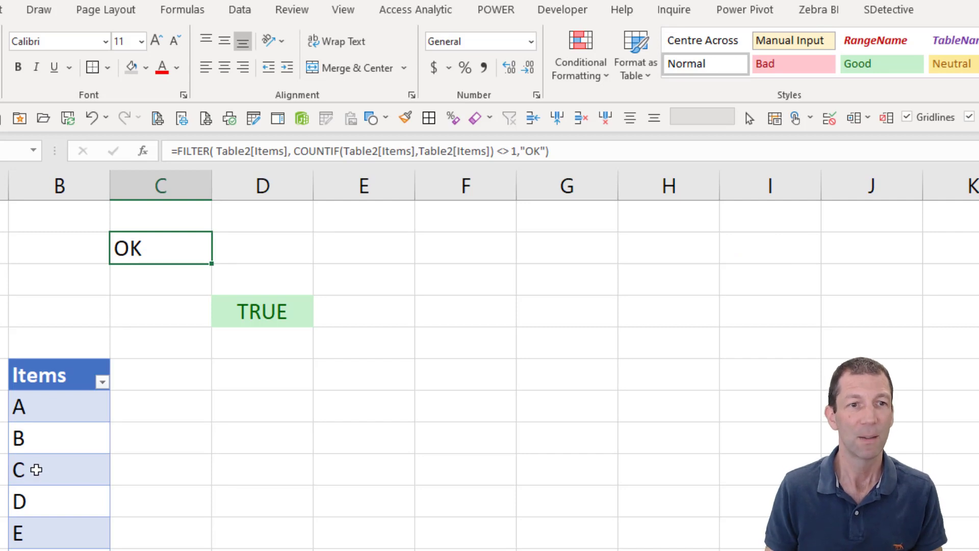
- Overwrite an item with a duplicate and wrap the filter in UNIQUE, showing B and F
click(59, 469)
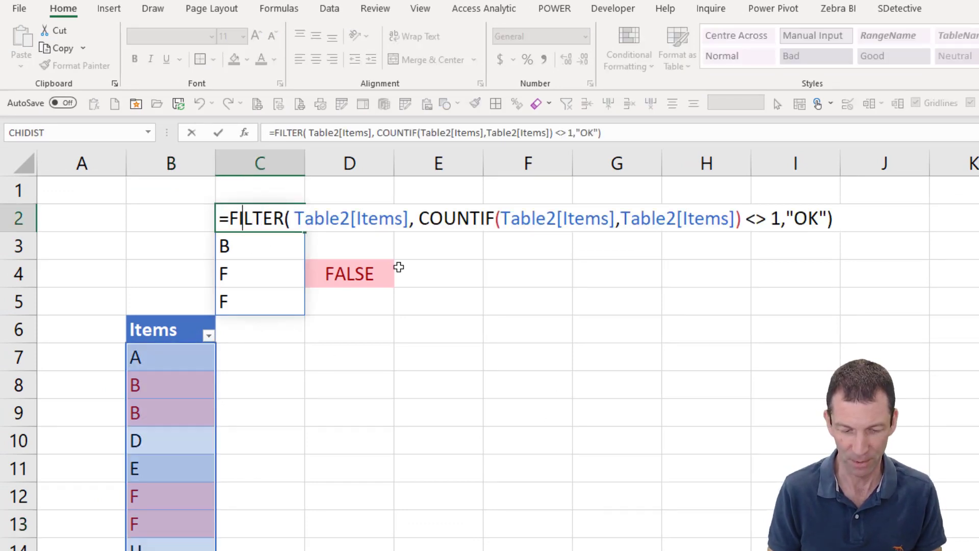
text(UN)
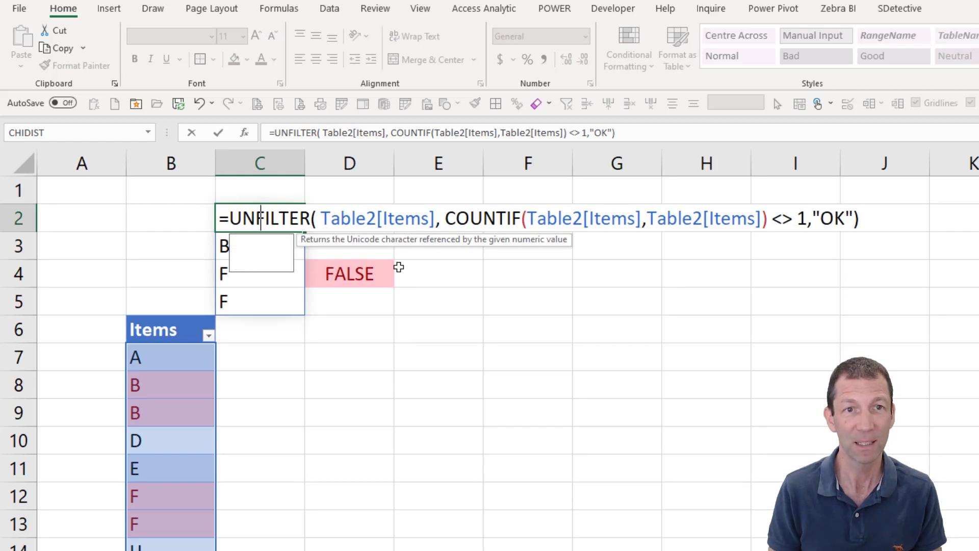
text(IQUE()
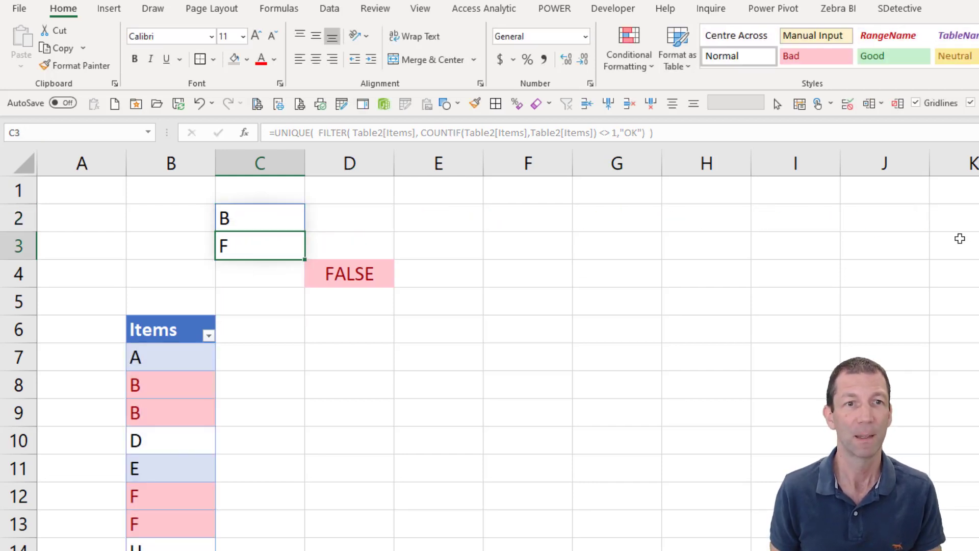
- Copy the duplicate list into E2, delete D4, and wrap C2 in COUNTA to show 2
click(259, 217)
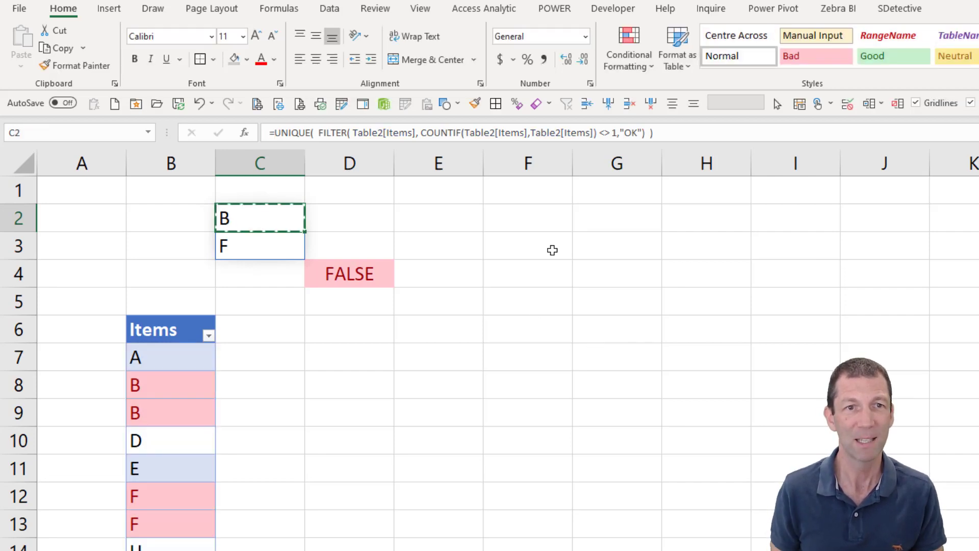
click(437, 217)
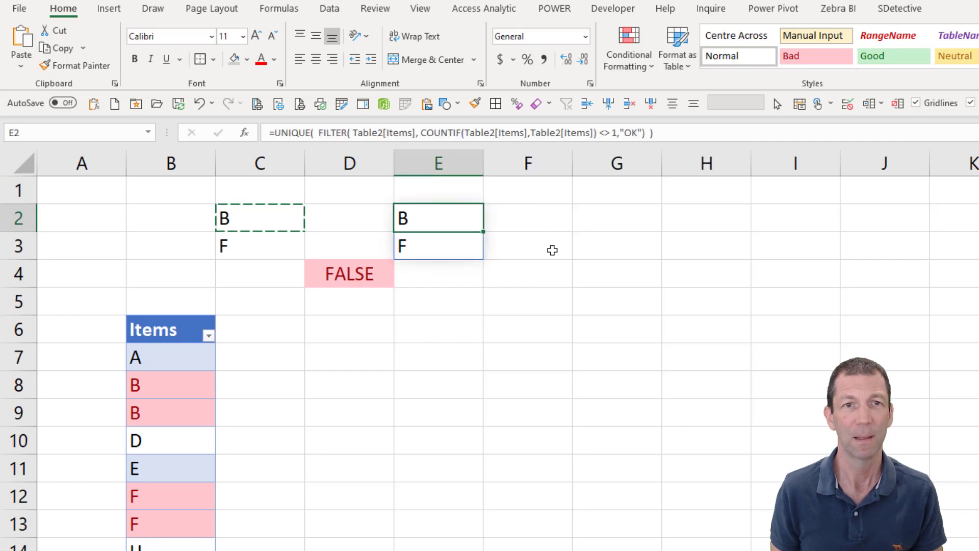
click(348, 273)
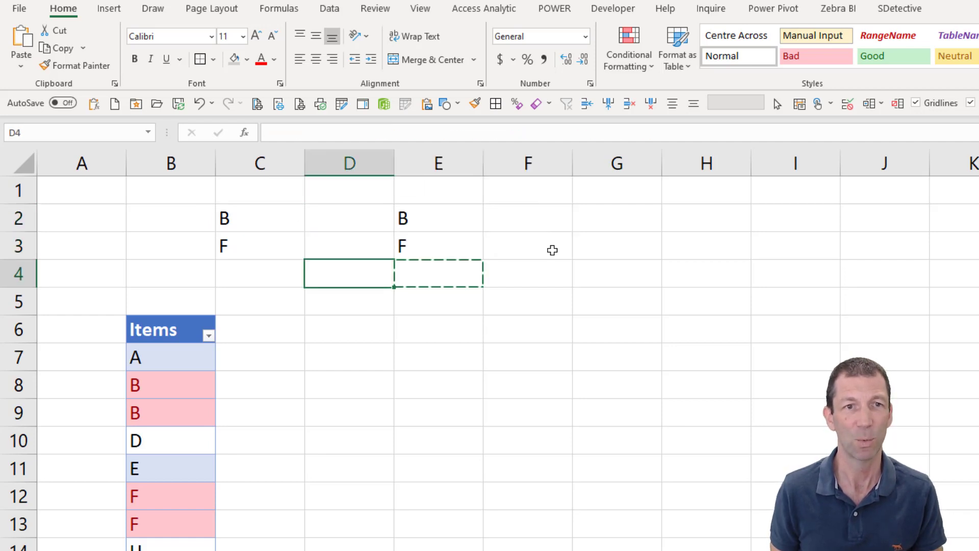
click(259, 218)
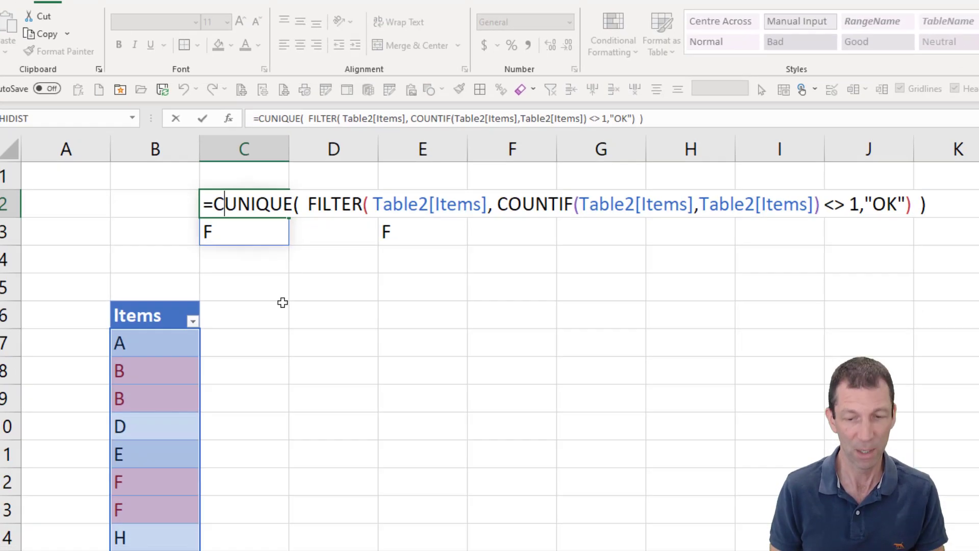
text(COUNTA)
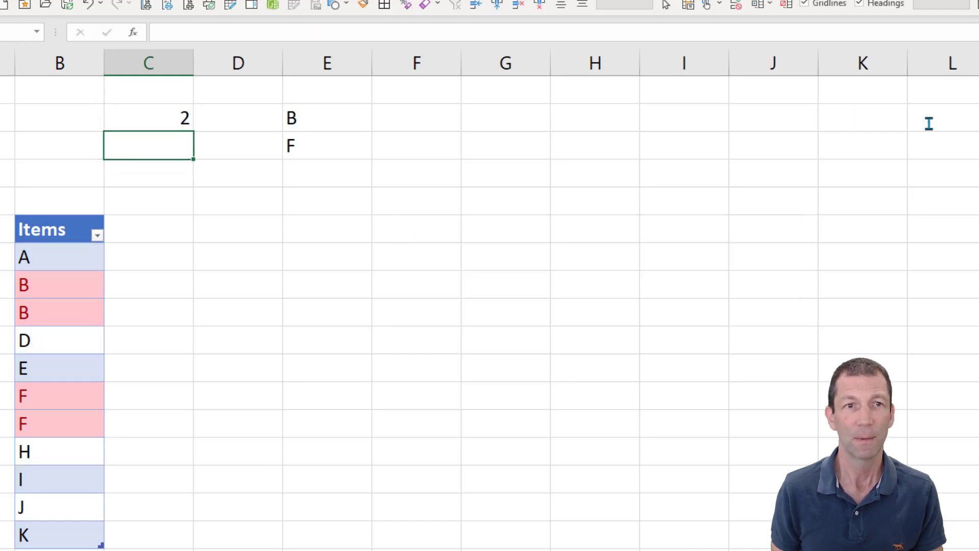
- Enter repeated F and J items so C2 counts 3 and the list shows B, F, J
click(148, 117)
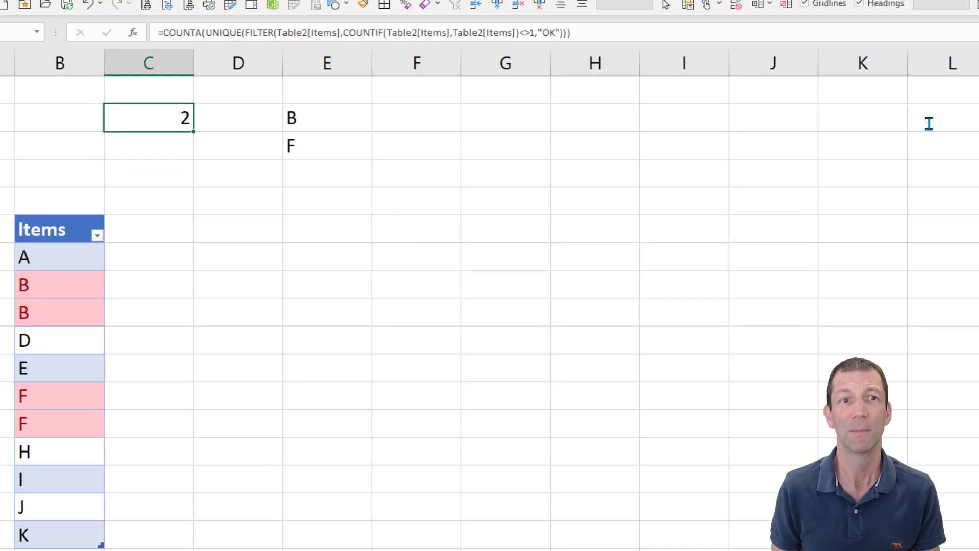
mouse_move(51, 498)
text(F)
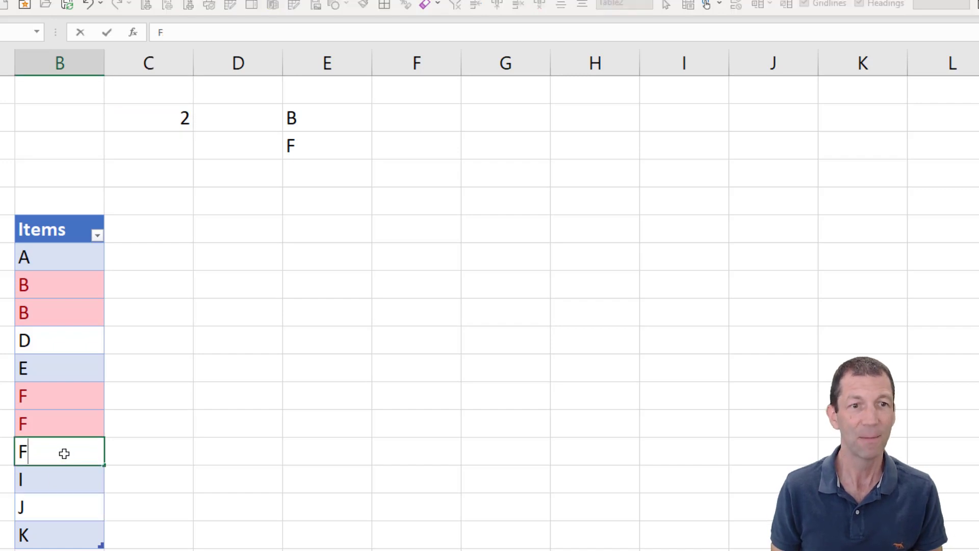
key(Return)
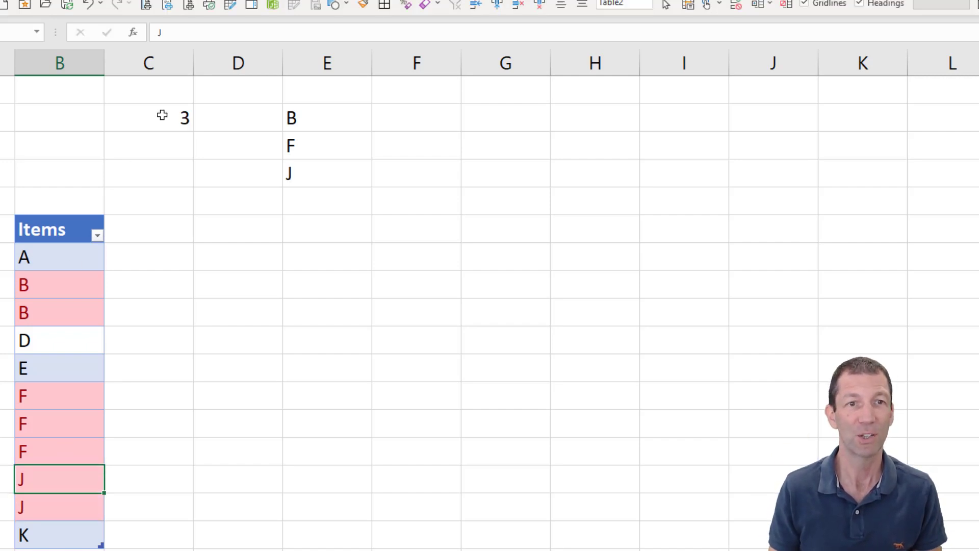
click(148, 117)
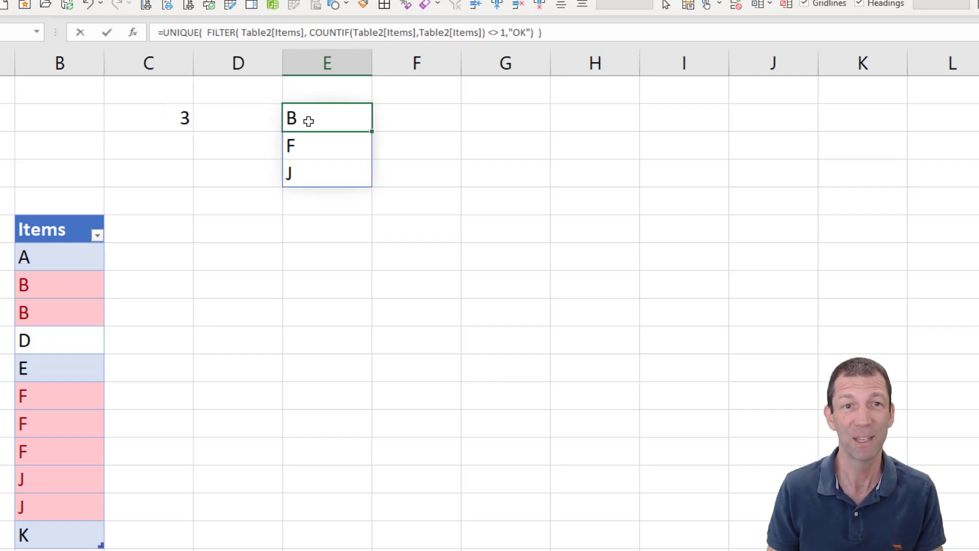
- Wrap E2's duplicate list in TEXTJOIN with ", " so it reads "B, F, J"
text(TEXTJOIN()
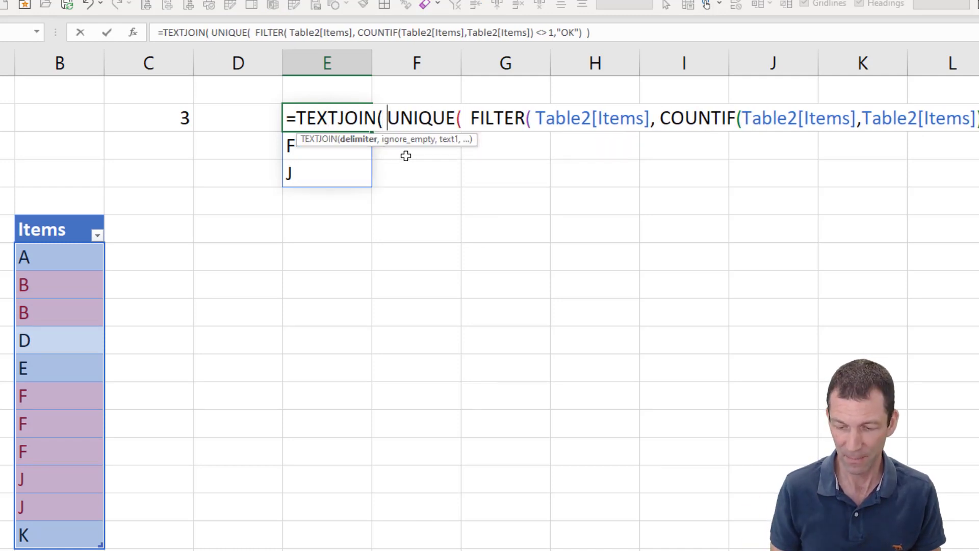
text(", ")
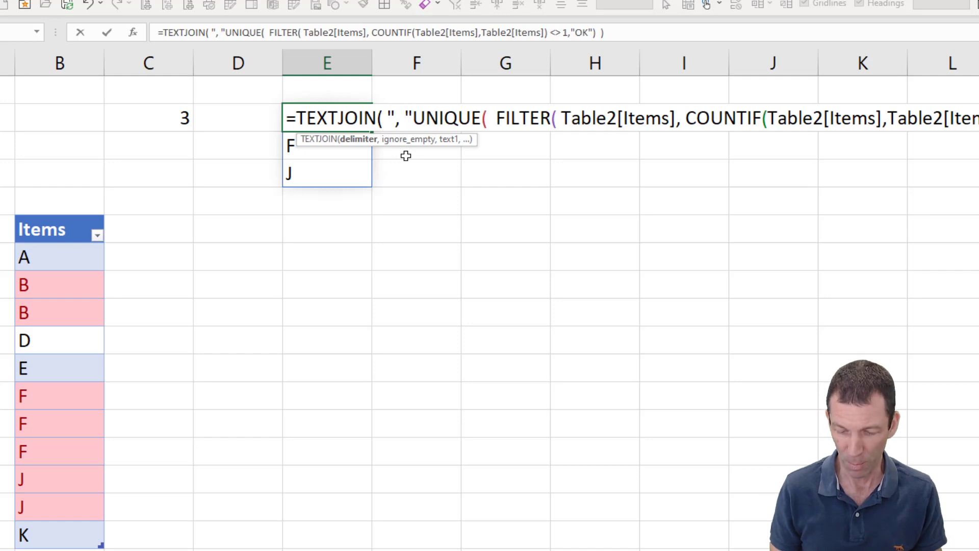
text(,,)
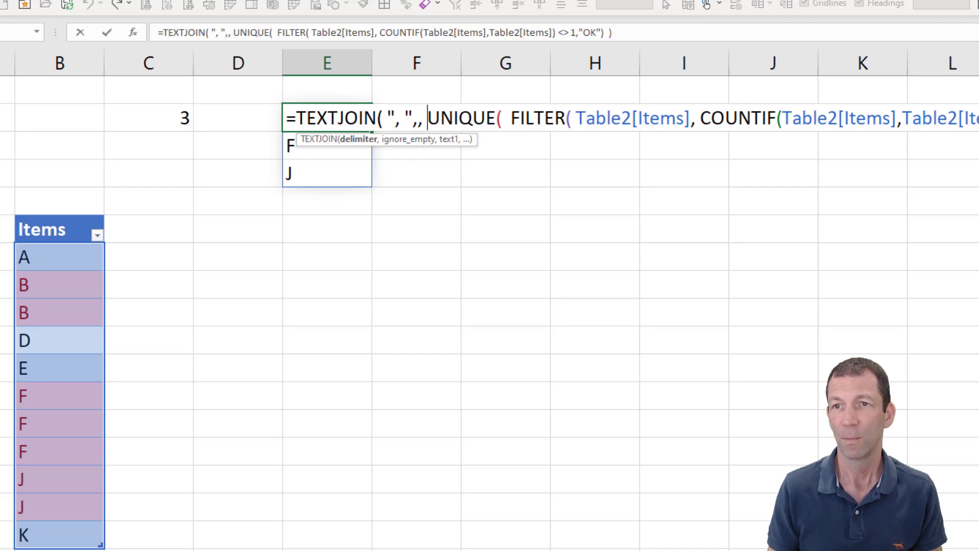
key(Return)
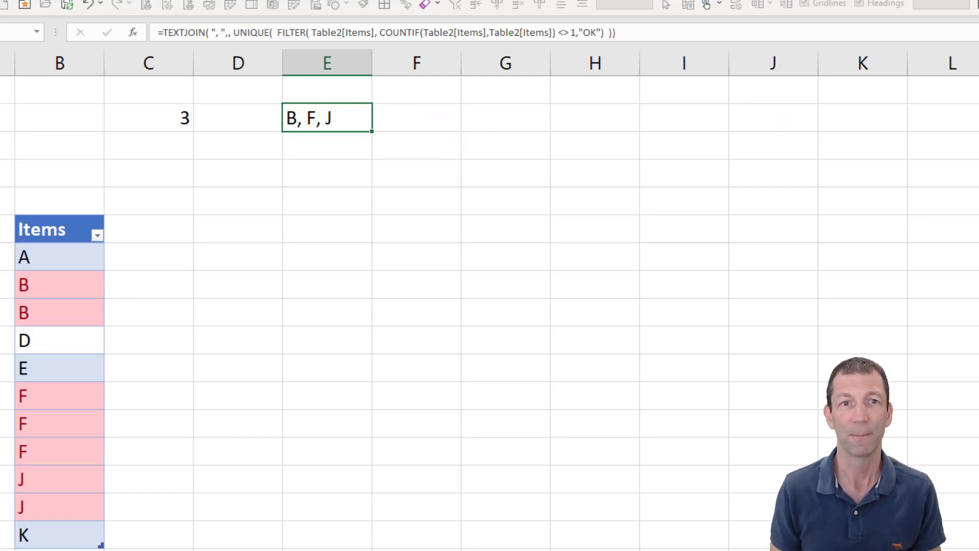
- Compare the count of 3 in C2 with the joined list in E2
click(148, 118)
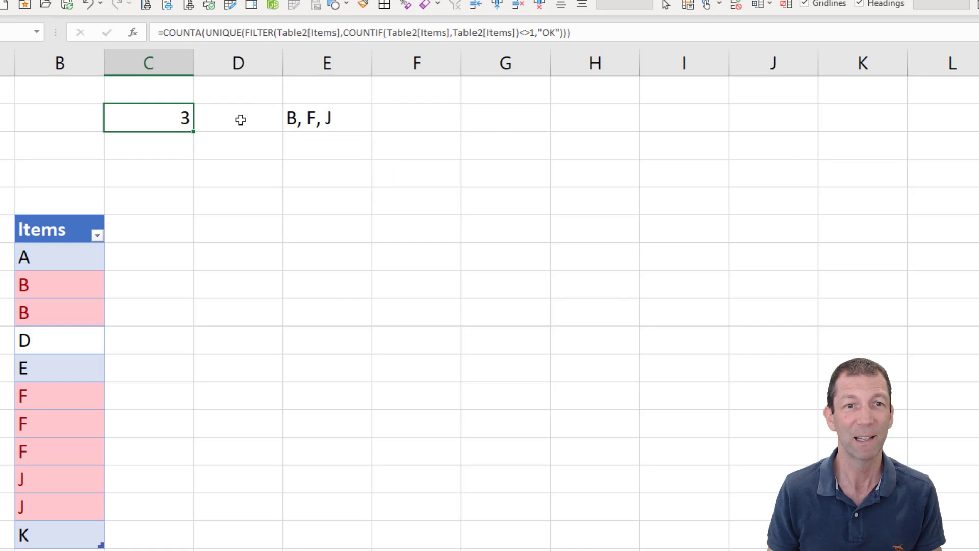
click(326, 118)
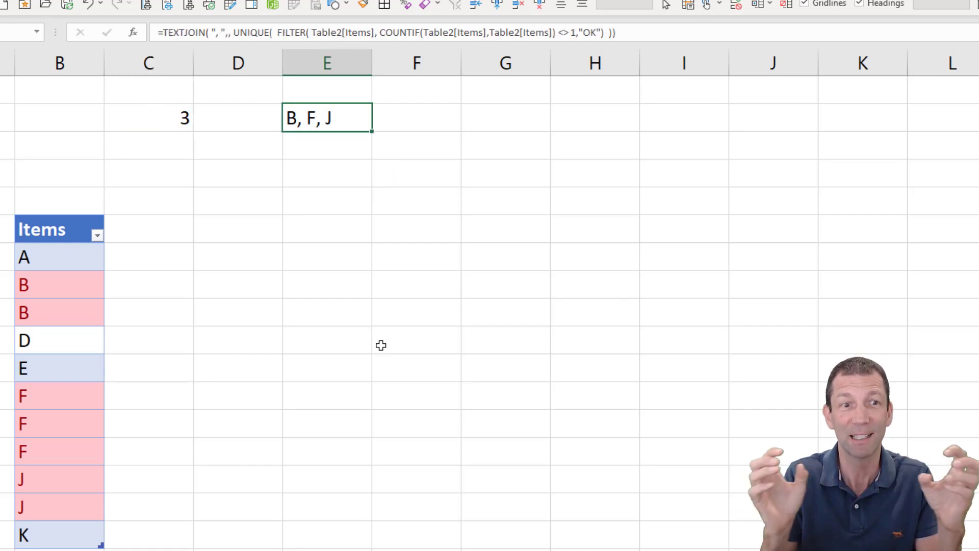
click(24, 256)
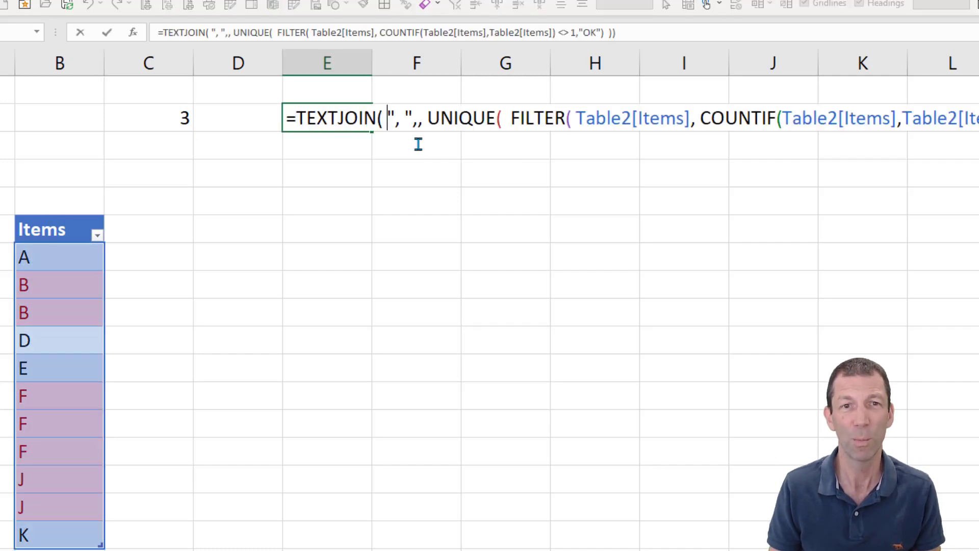
- Split the E2 TEXTJOIN formula into indented lines before UNIQUE and FILTER, still returning B, F, J
key(alt+enter)
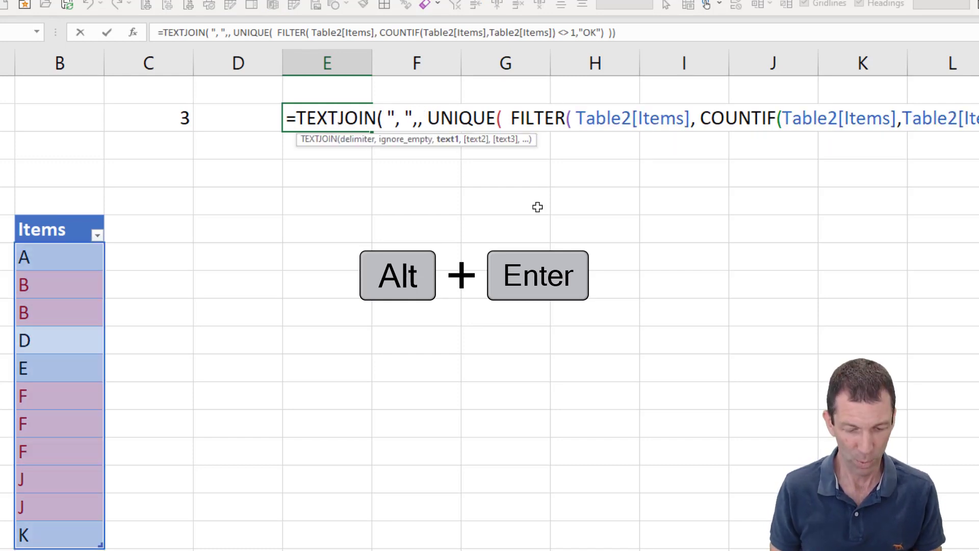
key(alt+enter)
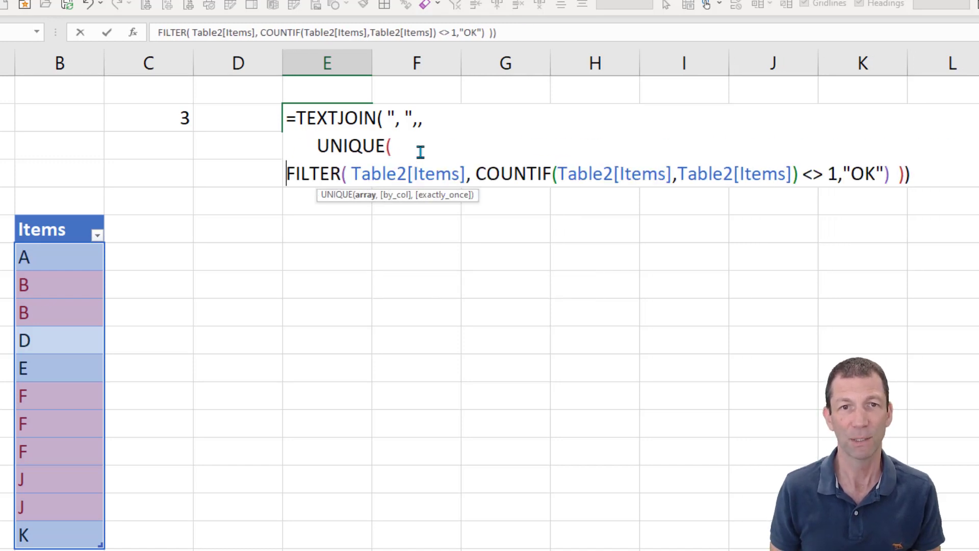
key(space)
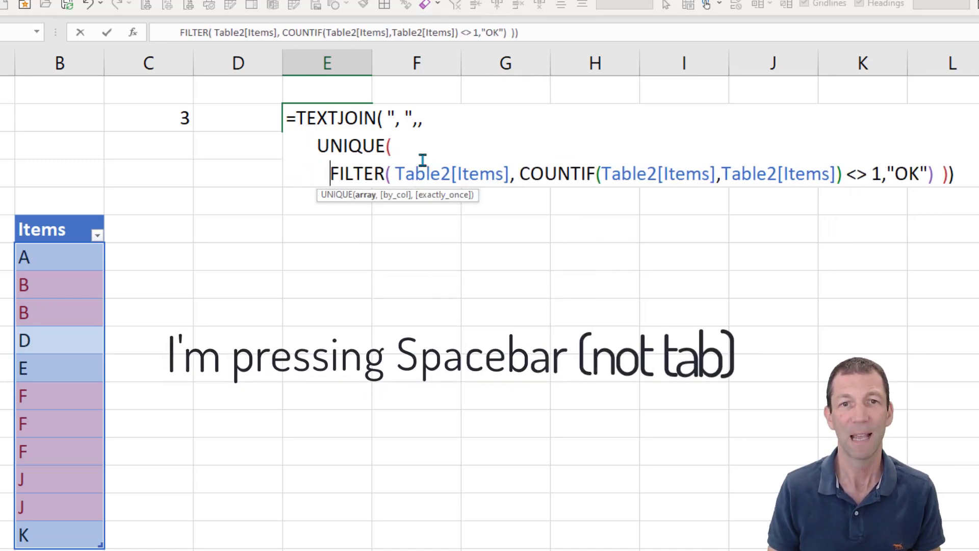
key(space)
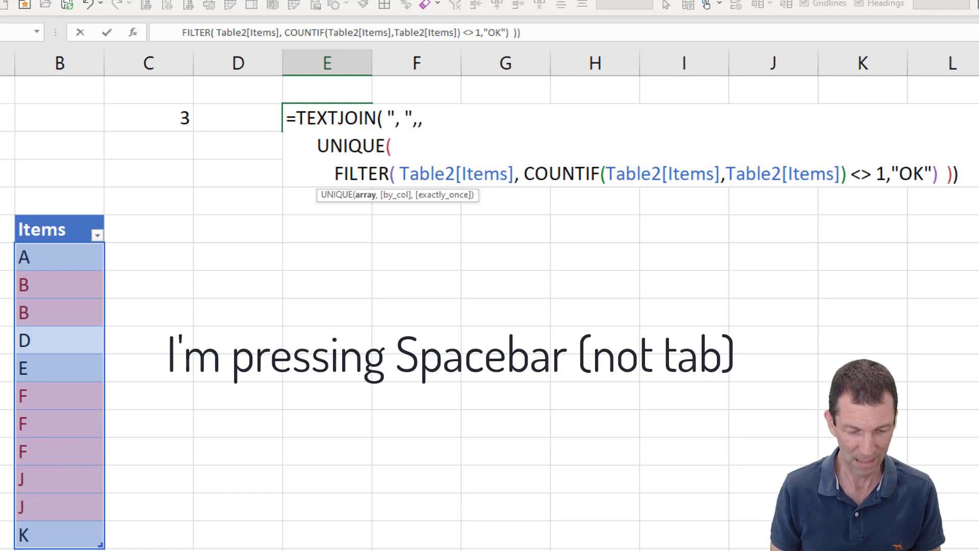
key(space)
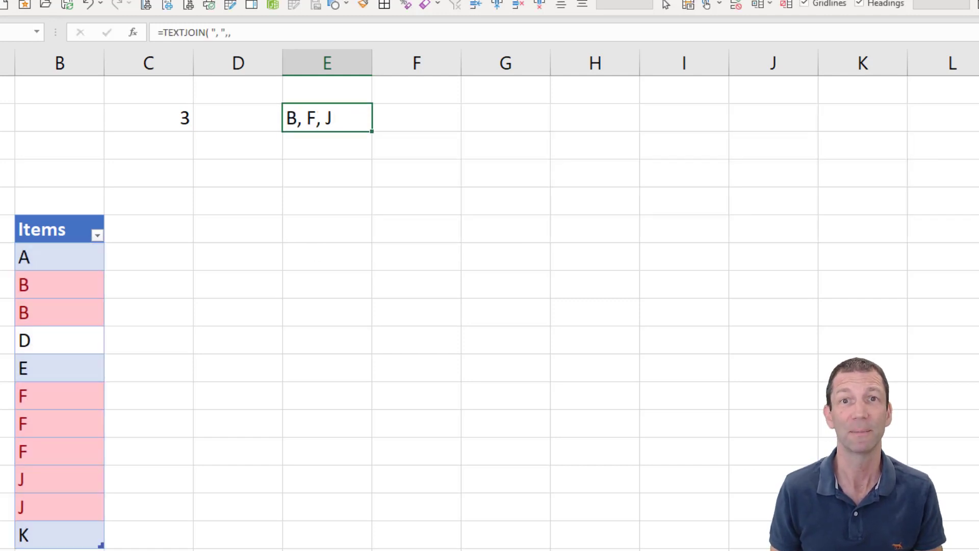
mouse_move(83, 259)
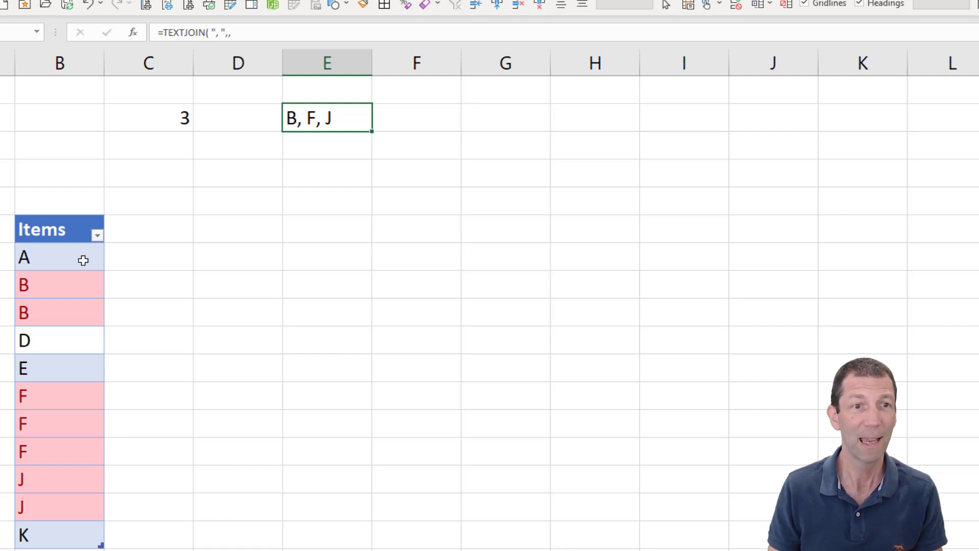
- Restore the Items column to unique letters A–K and verify E2 shows OK and C2 shows 1
click(59, 312)
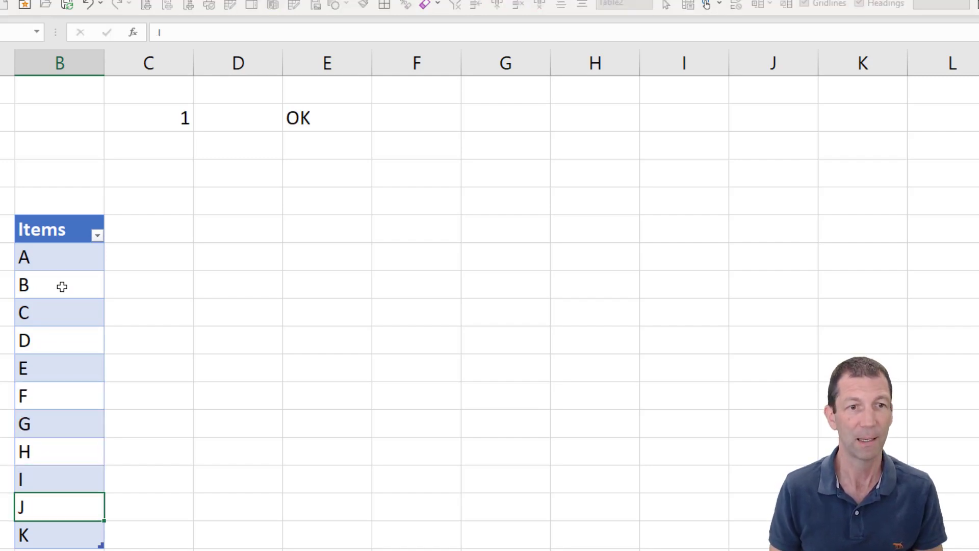
click(326, 117)
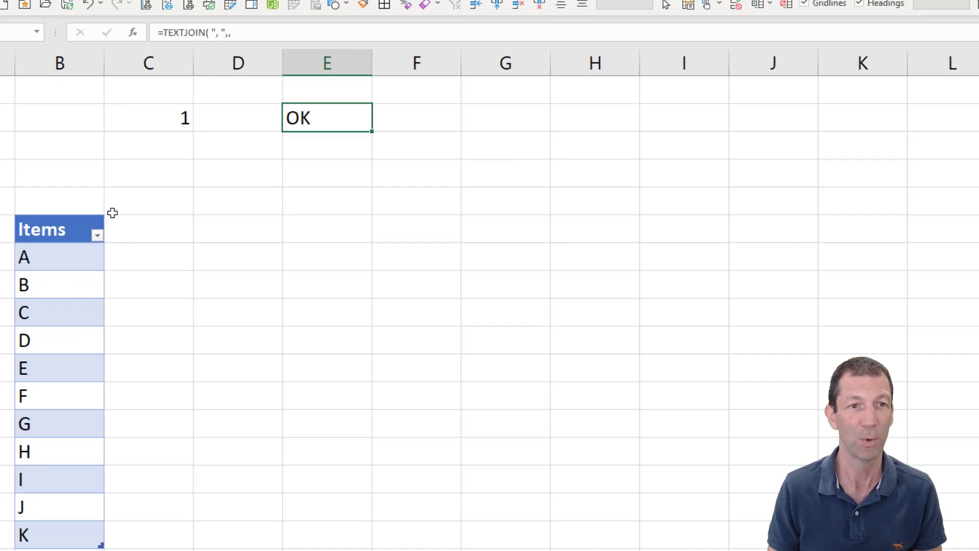
click(147, 479)
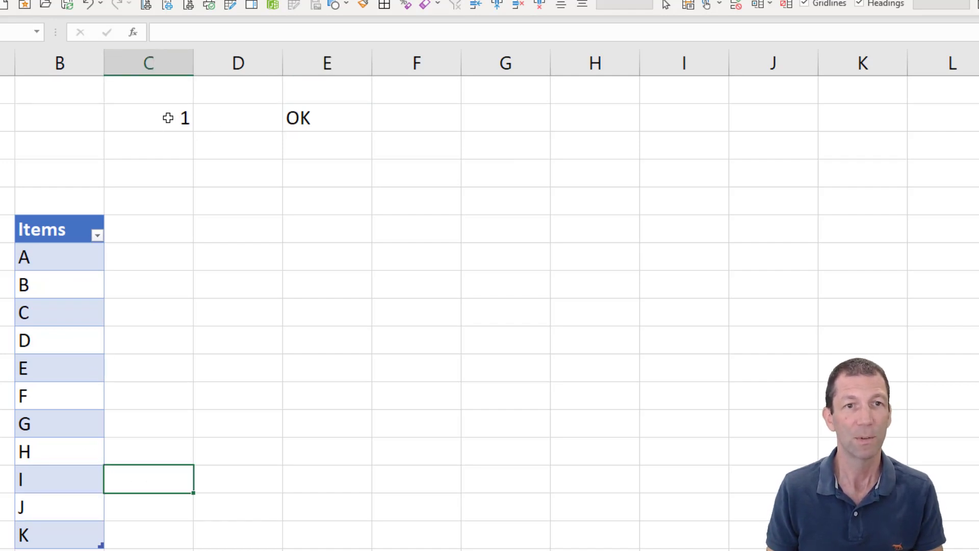
click(148, 118)
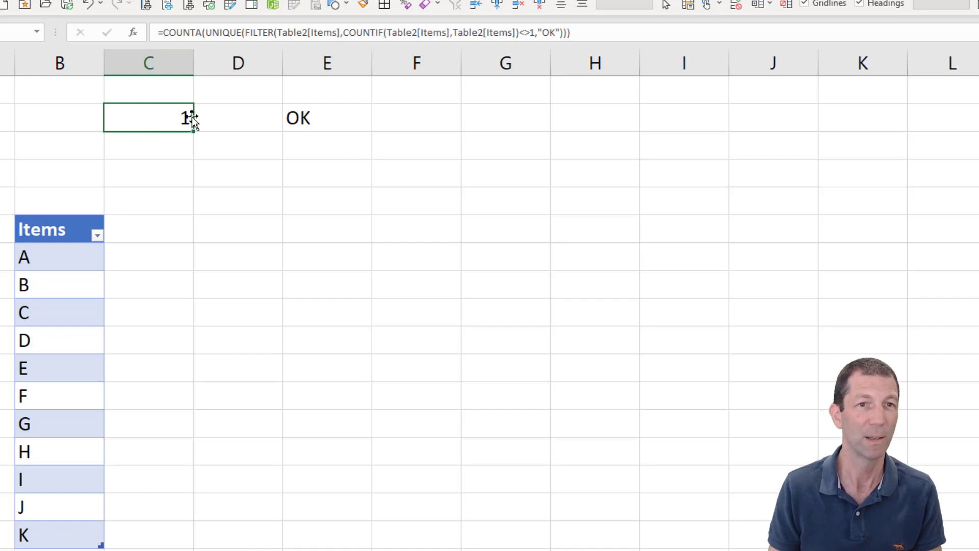
mouse_move(72, 258)
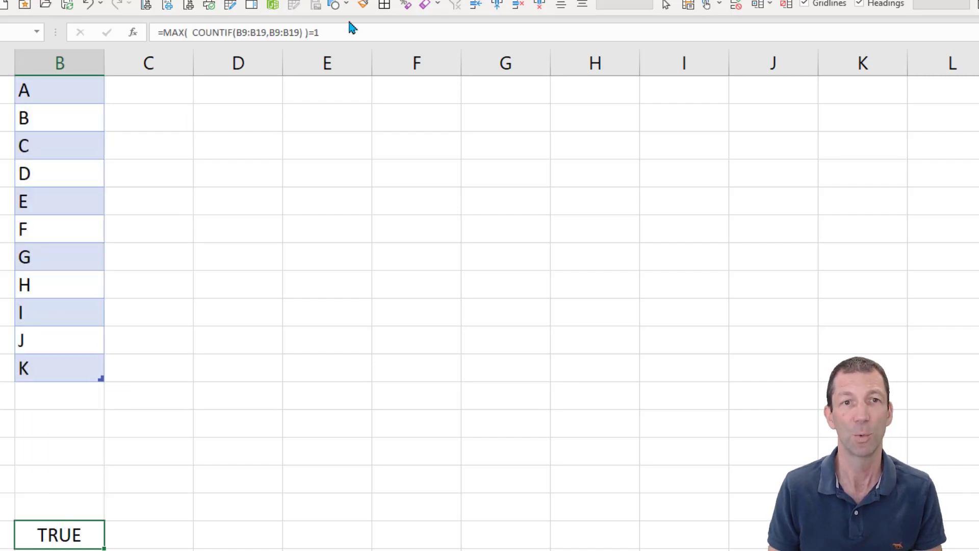
- Give the Items cells a Custom validation rule =MAX( COUNTIF(B9:B19,B9:B19) )=1
click(237, 31)
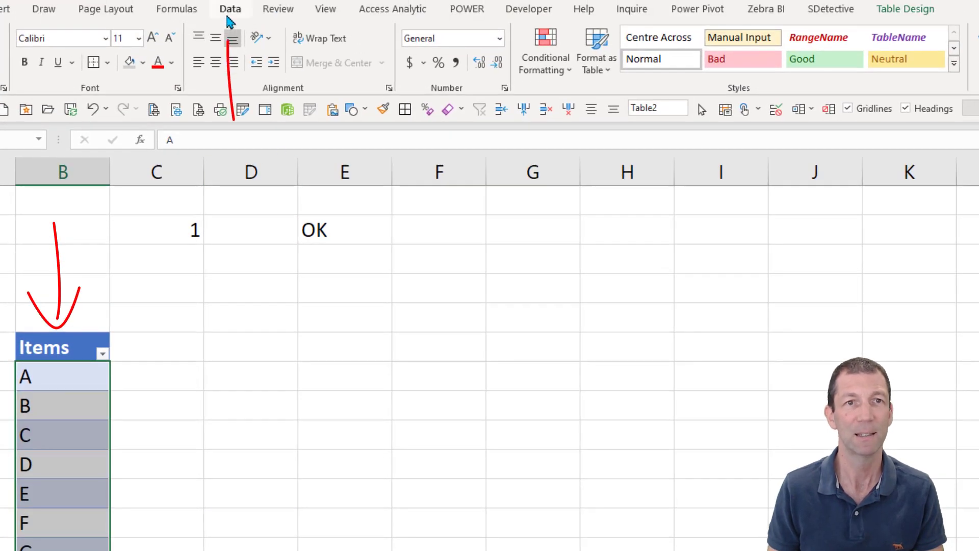
click(230, 8)
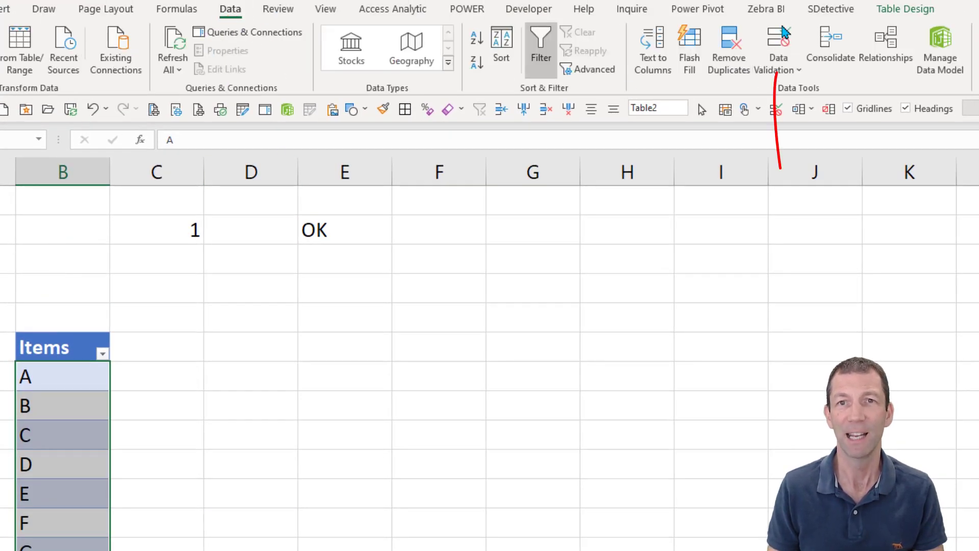
click(778, 40)
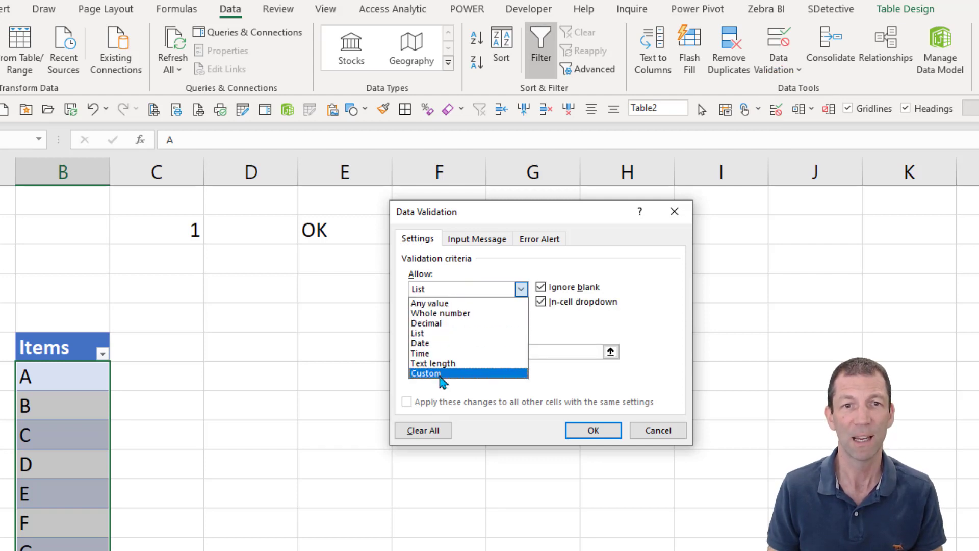
click(425, 372)
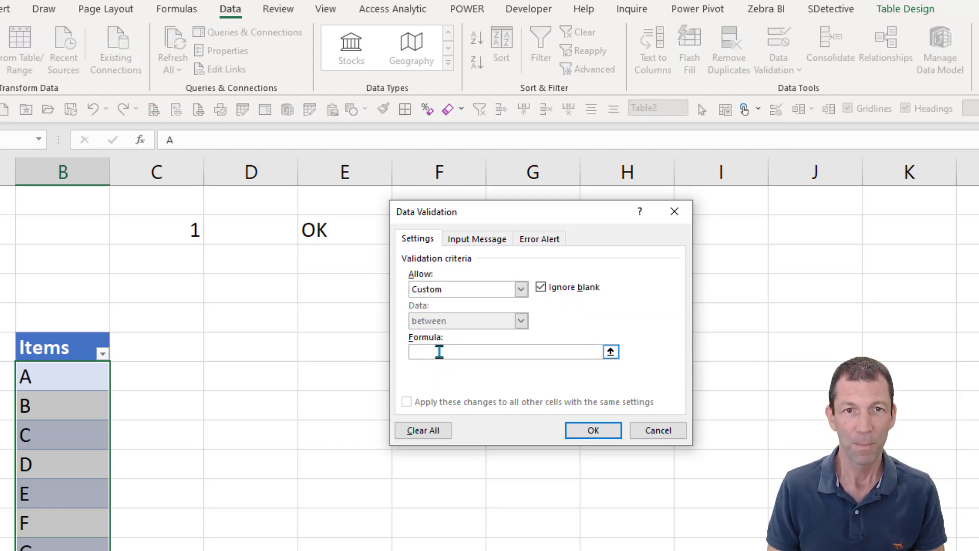
text(=MAX( COUNTIF(B9:B19,B9:B19) )=1)
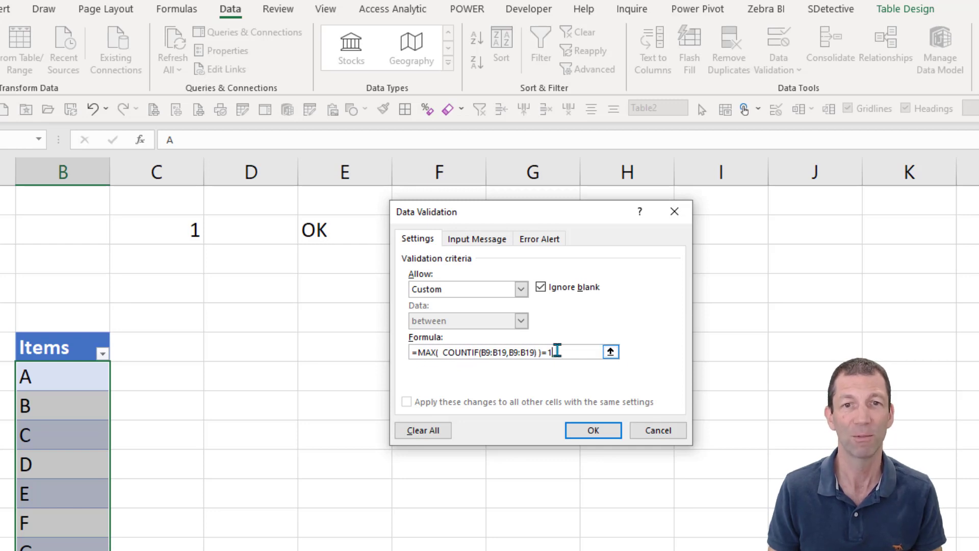
mouse_move(592, 387)
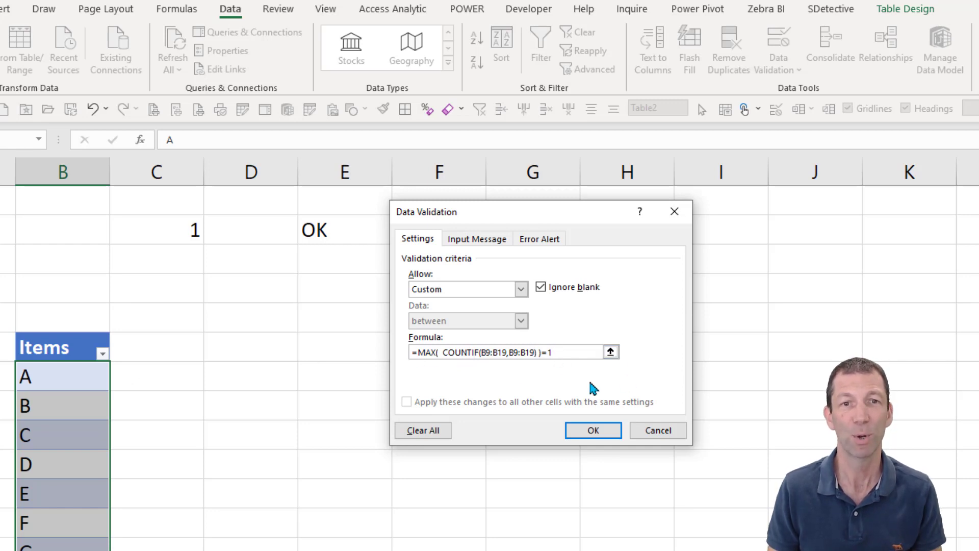
mouse_move(387, 350)
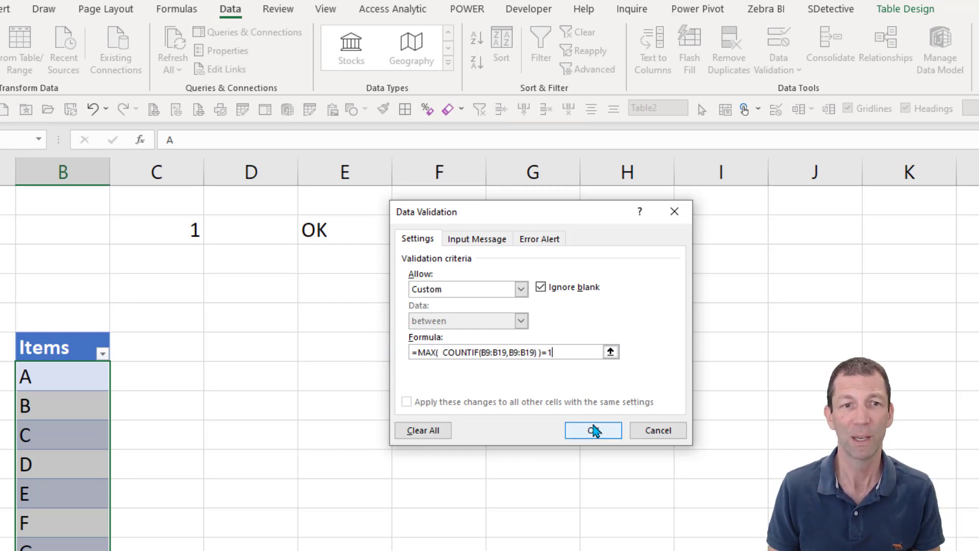
click(592, 430)
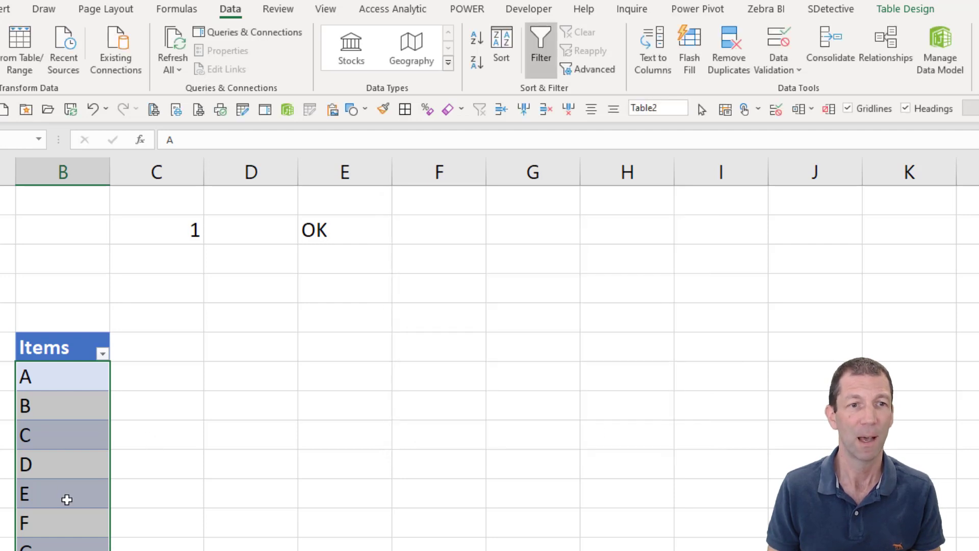
click(61, 523)
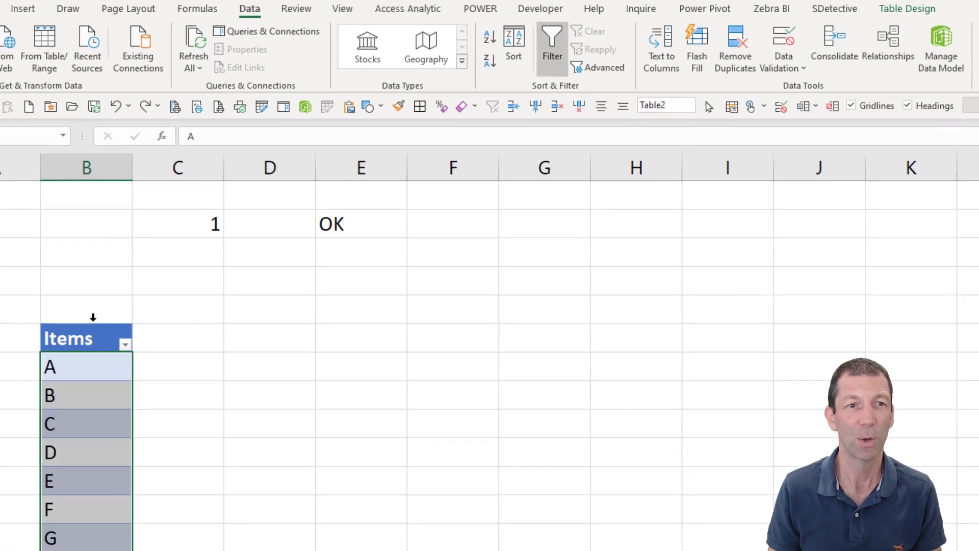
- Change the validation formula's B9:B19 references to absolute $B$9:$B$19
click(778, 47)
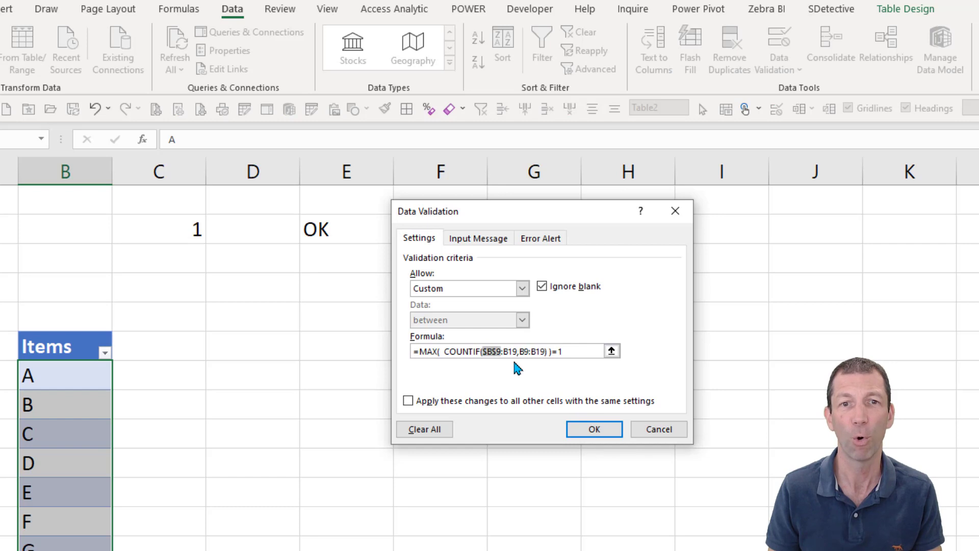
key(f4)
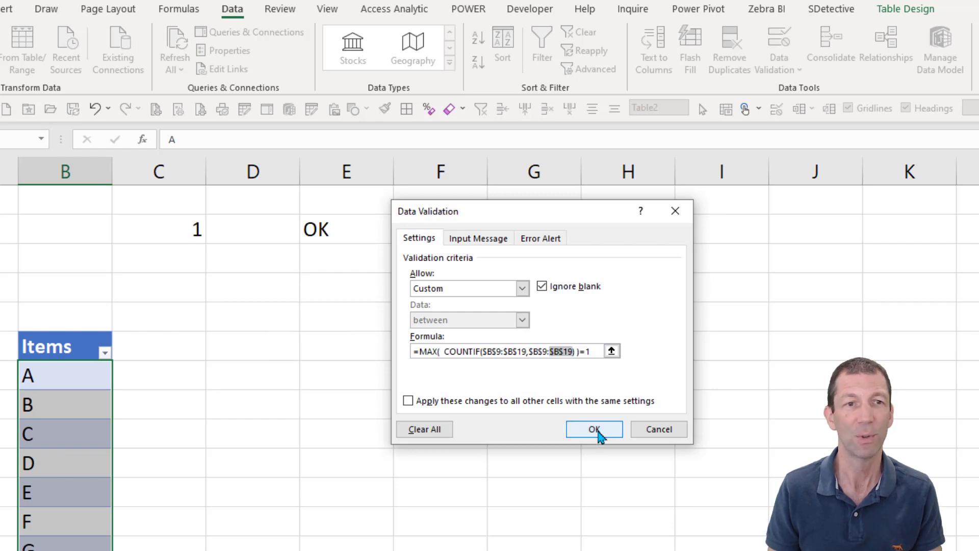
click(593, 428)
text(G)
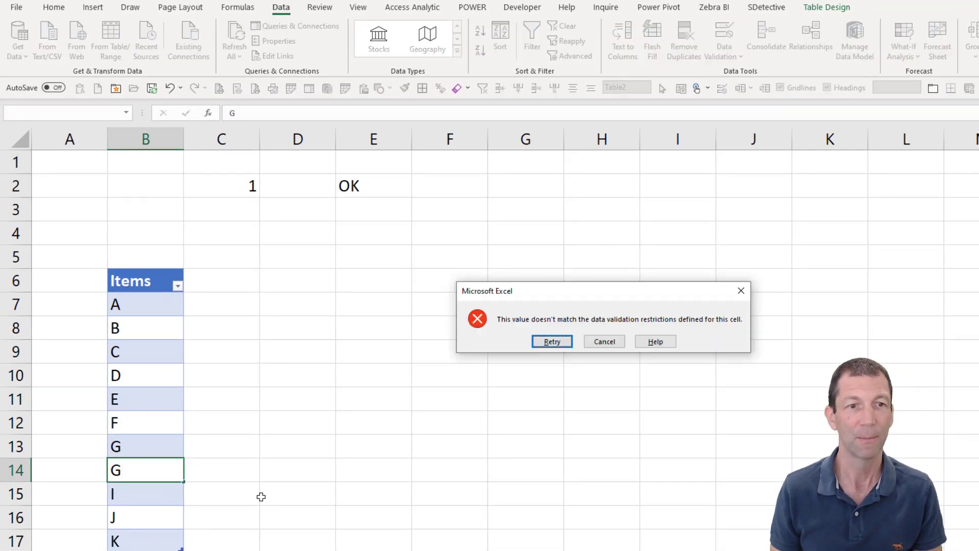
- Cancel the rejected duplicate G so B14 keeps H, then enter G in F13
click(603, 341)
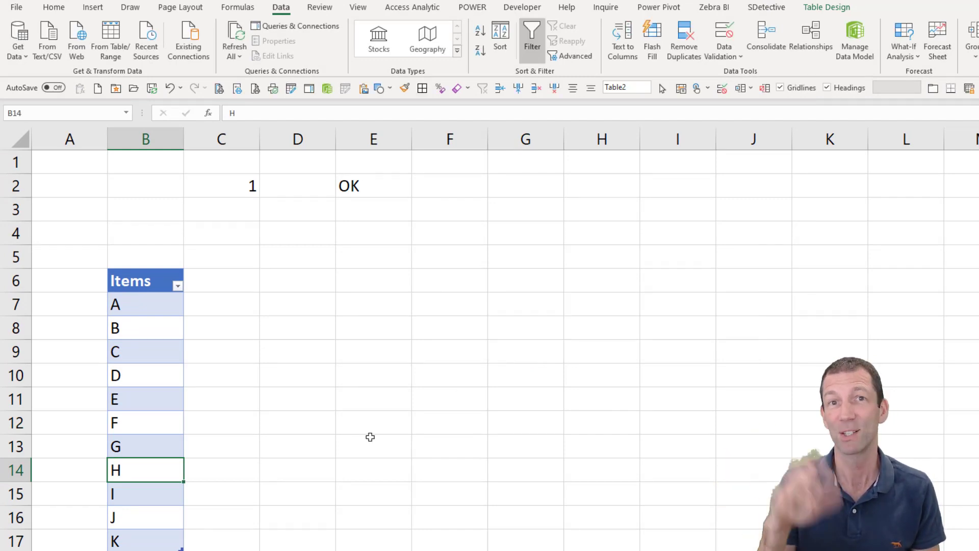
click(449, 445)
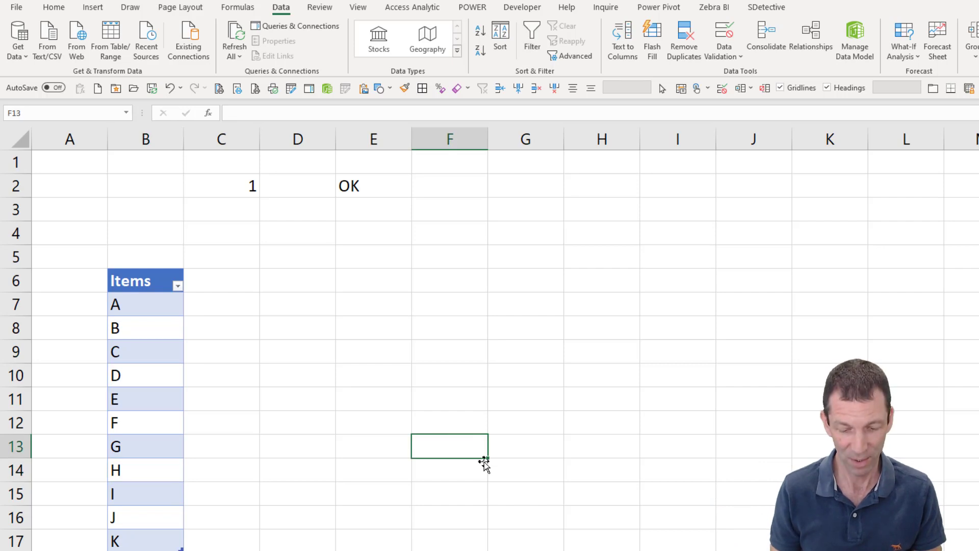
text(G)
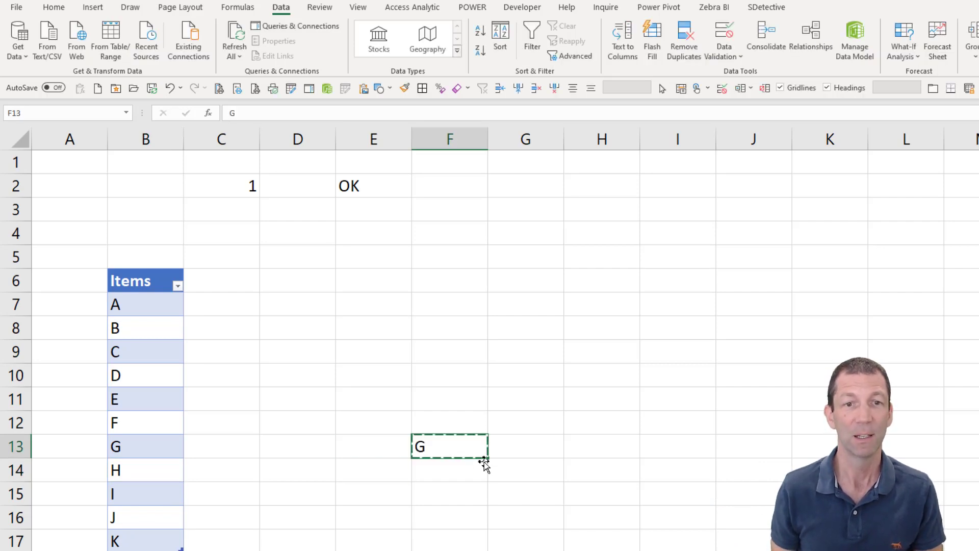